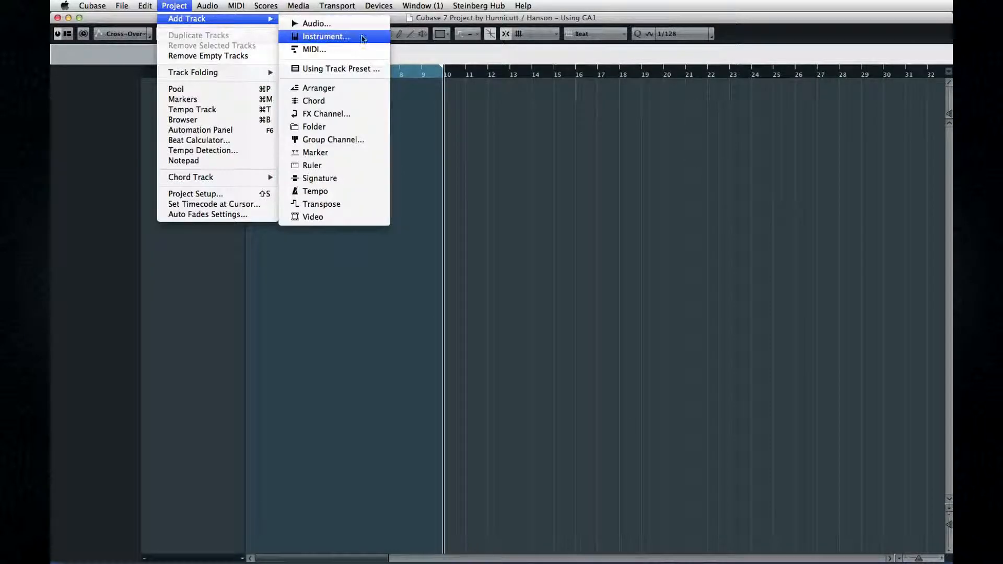
Step: Add a Groove Agent ONE instrument track and insert Beat Designer as a MIDI effect
left_click(326, 37)
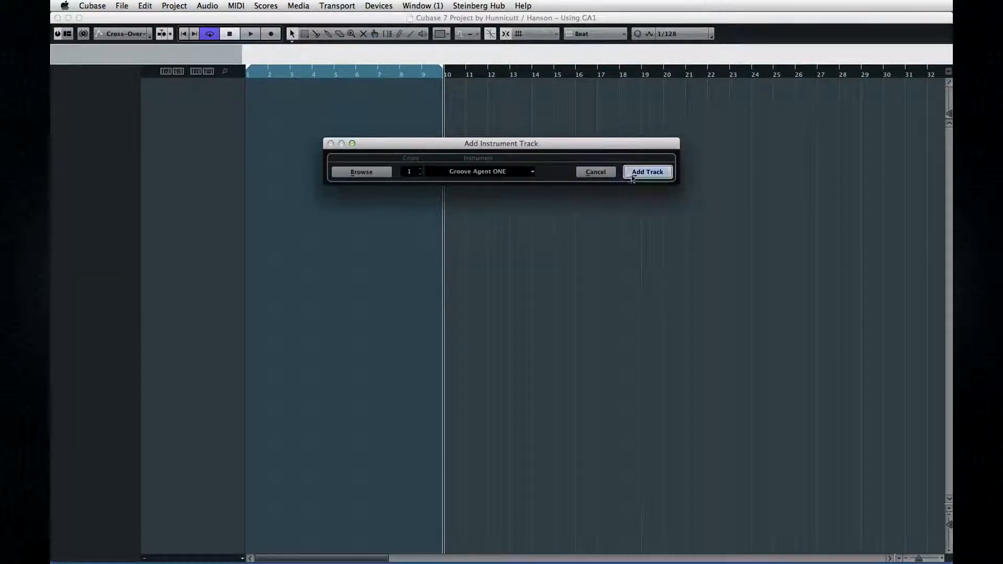
left_click(646, 171)
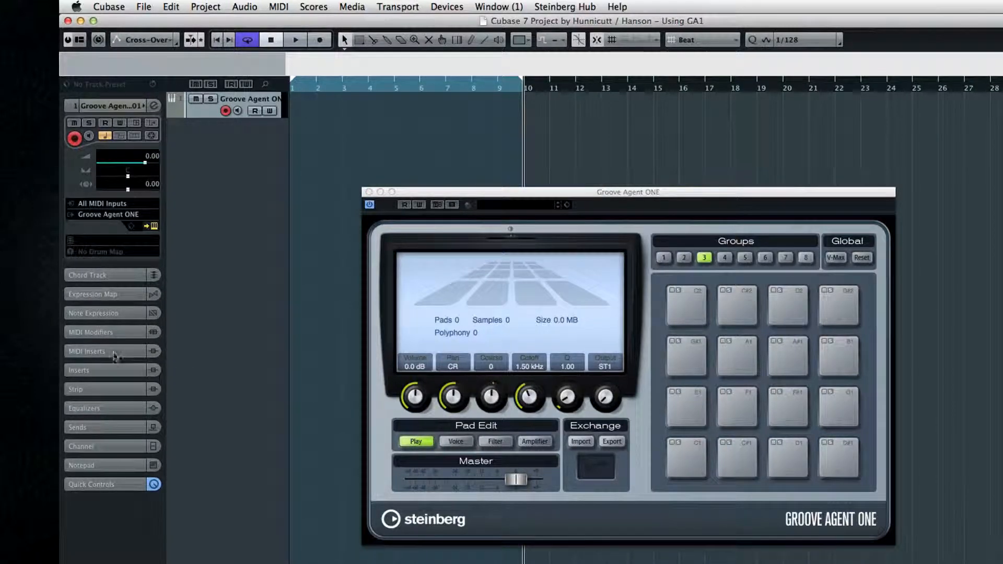
left_click(112, 351)
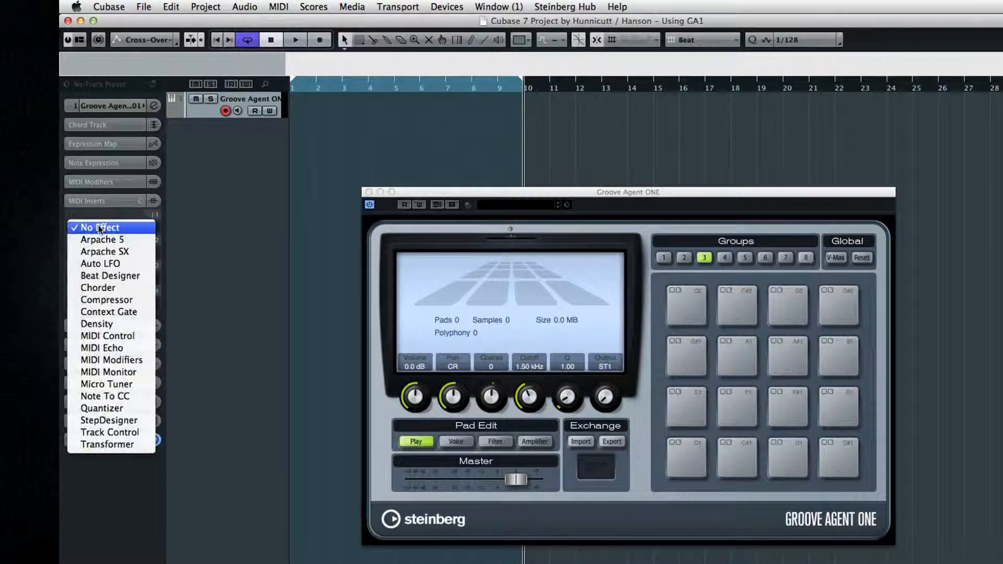
mouse_move(110, 275)
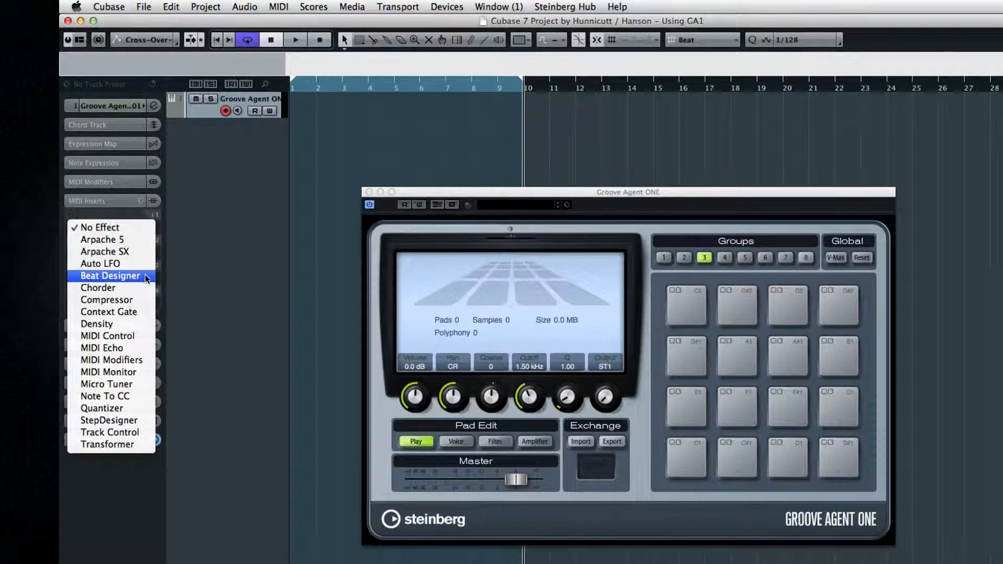
left_click(111, 275)
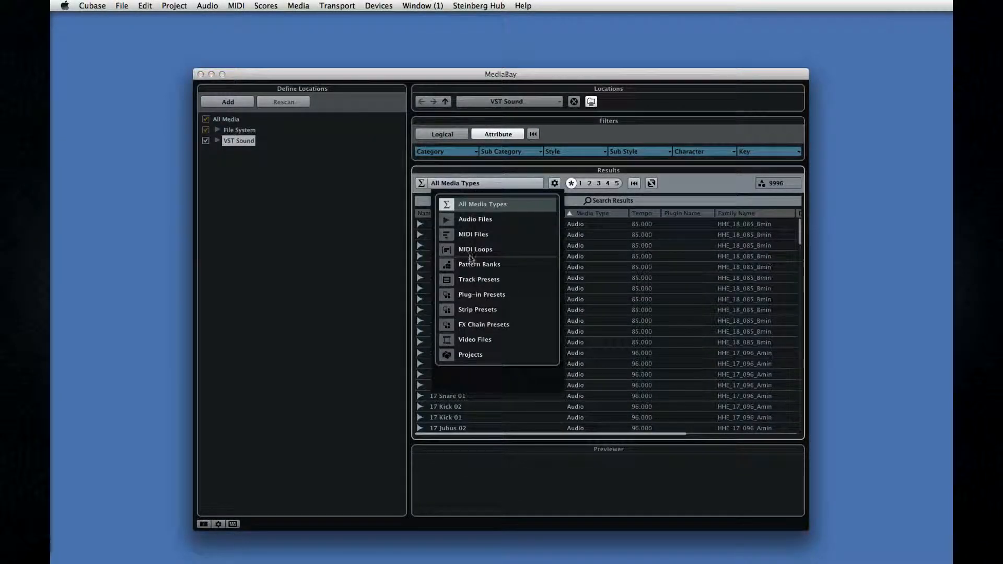
Step: Filter MediaBay to Pattern Banks and select the Elecktrik Mayhem 130bpm pattern bank
left_click(479, 264)
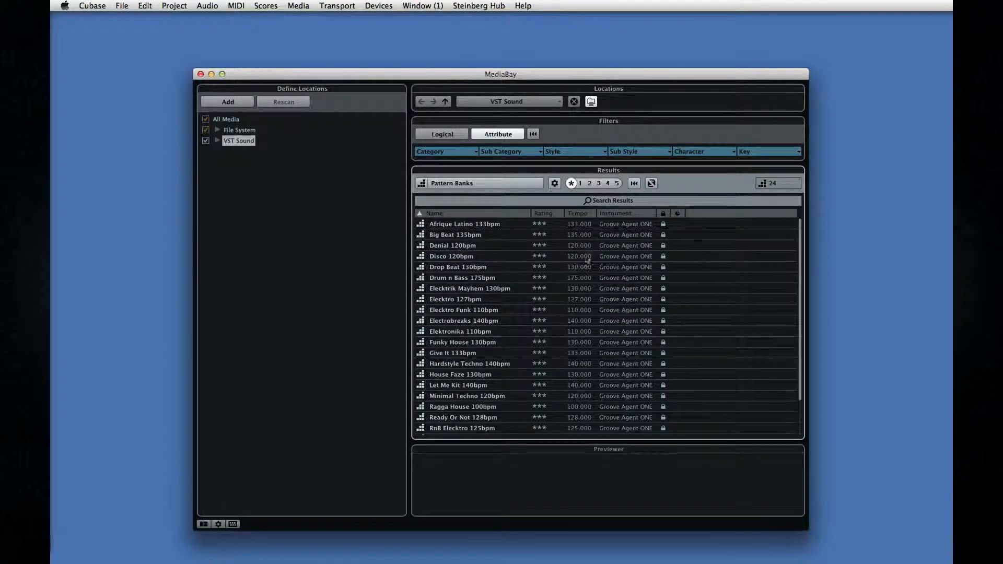
left_click(470, 288)
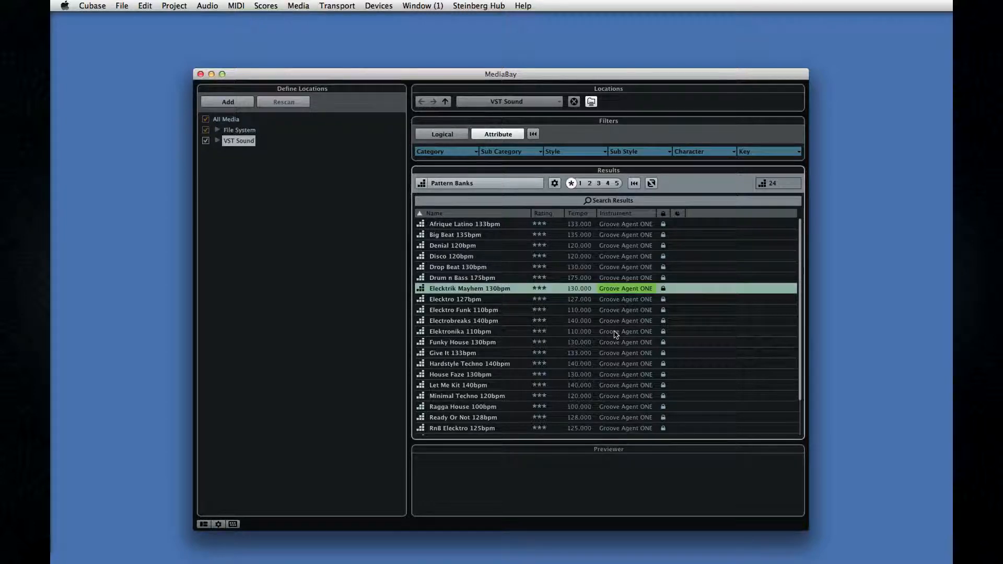
left_click(460, 352)
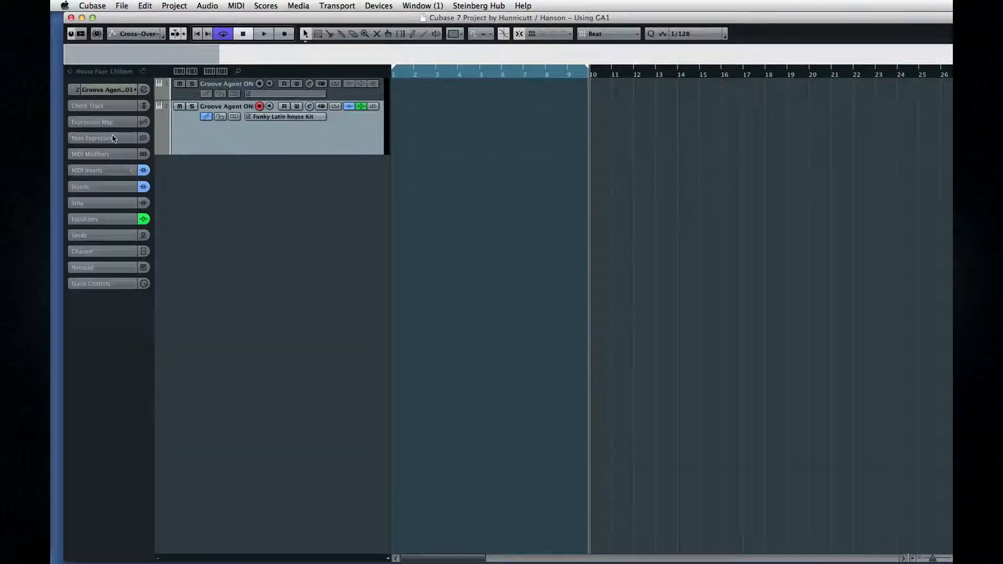
Step: Open the Groove Agent ONE panel for the Funky Latin house kit and browse groups 4 and 1
left_click(105, 89)
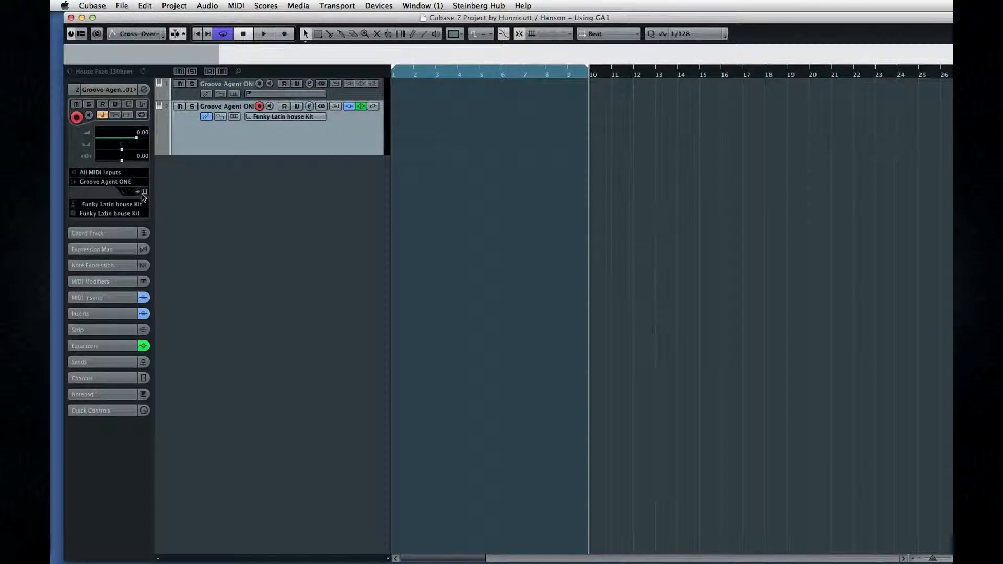
left_click(144, 191)
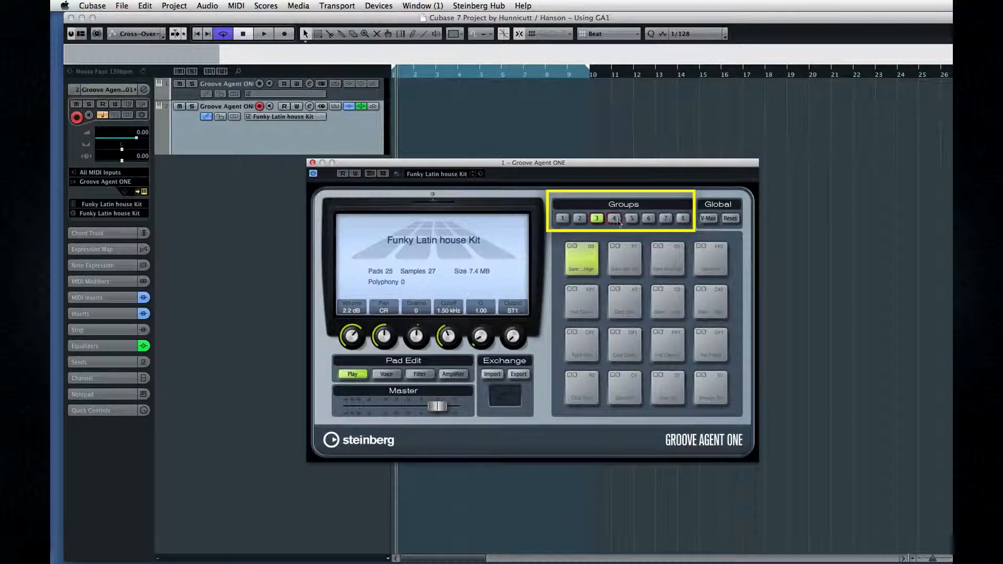
left_click(562, 219)
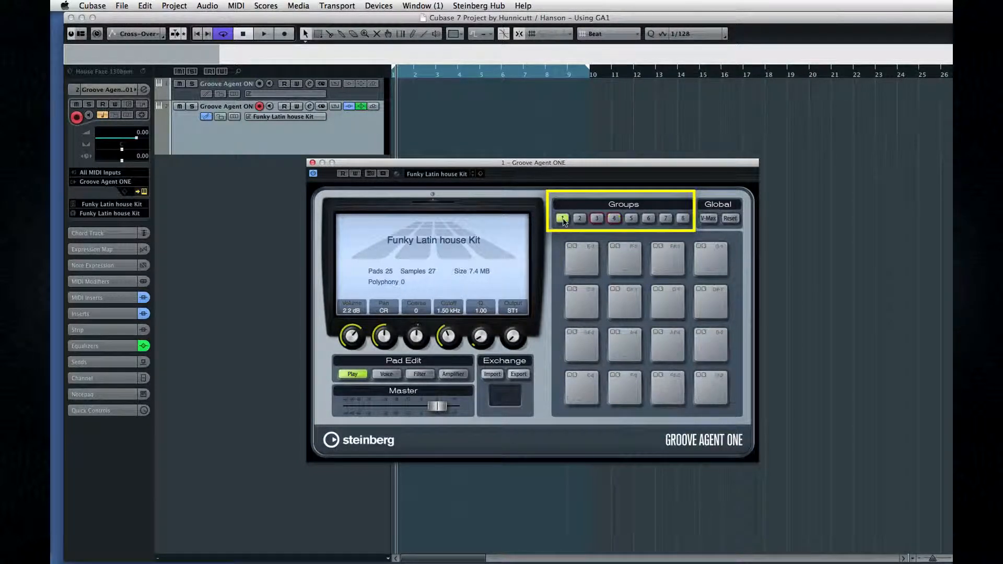
left_click(630, 218)
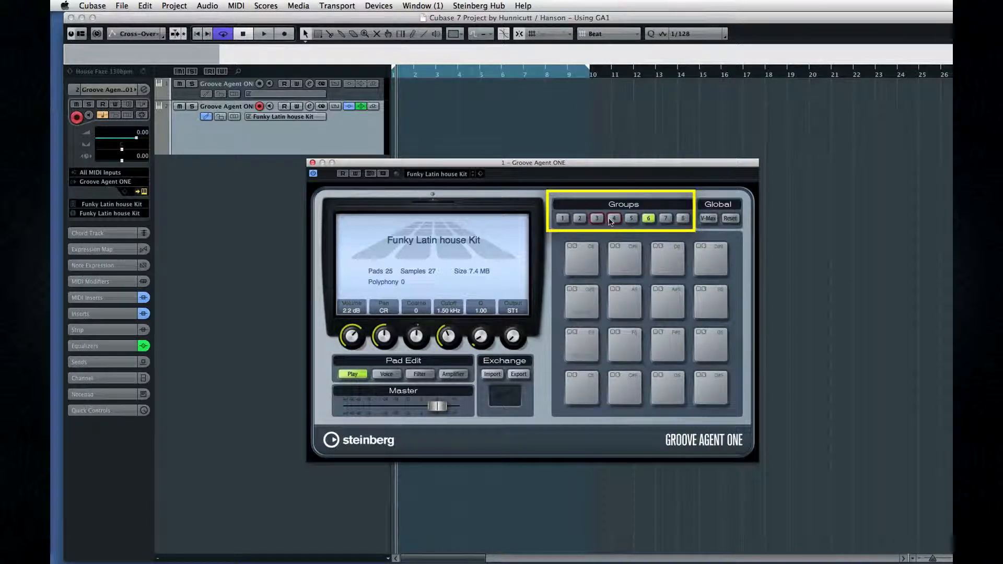
left_click(613, 219)
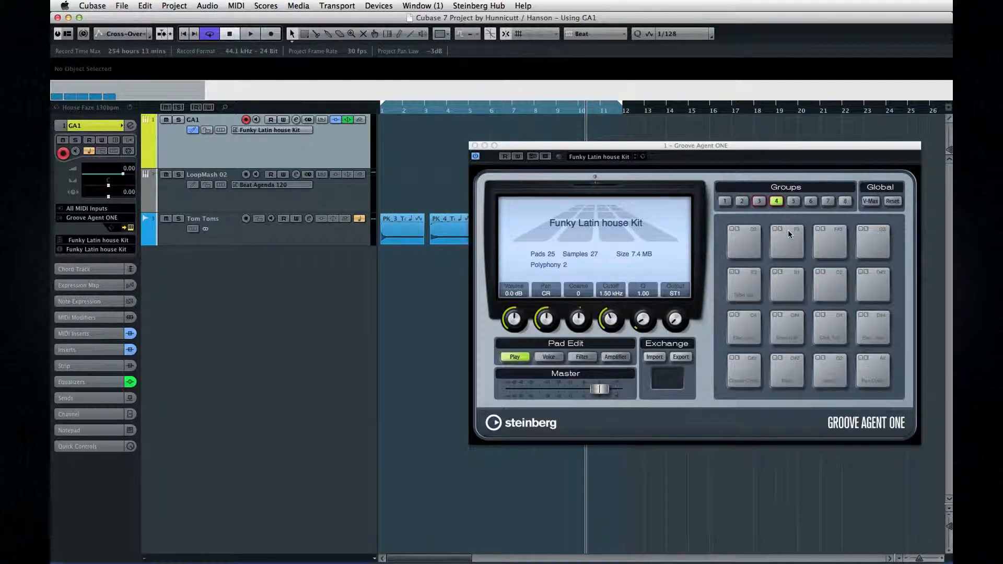
Step: In group 1, search MediaBay for SNARE audio files and pick PK_1_Snare_v1
left_click(724, 201)
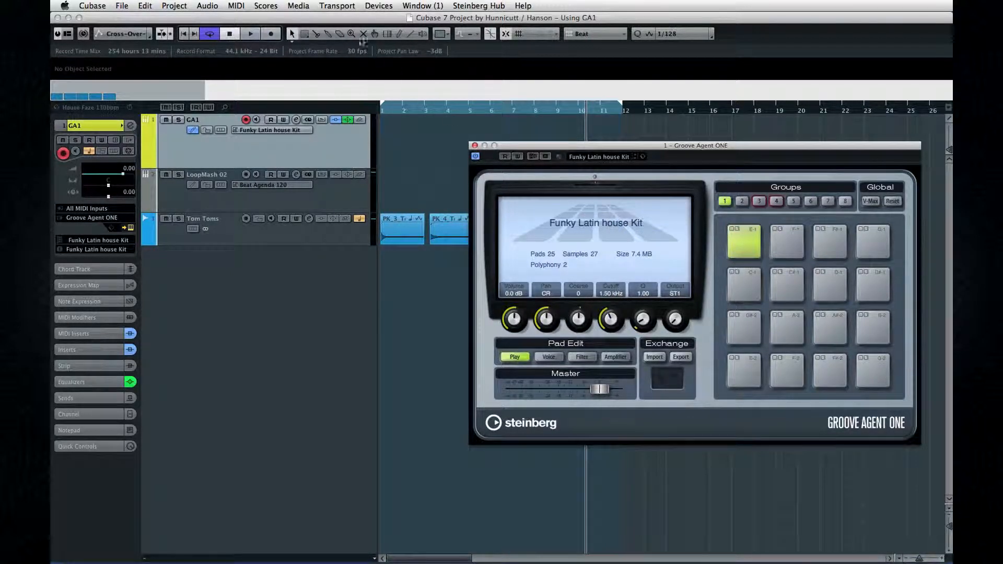
left_click(298, 6)
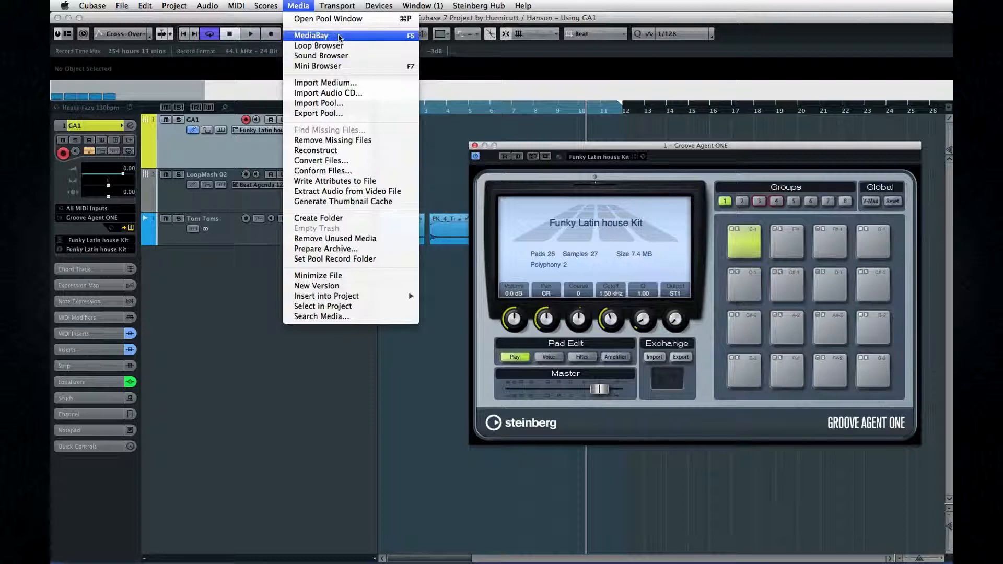
left_click(311, 35)
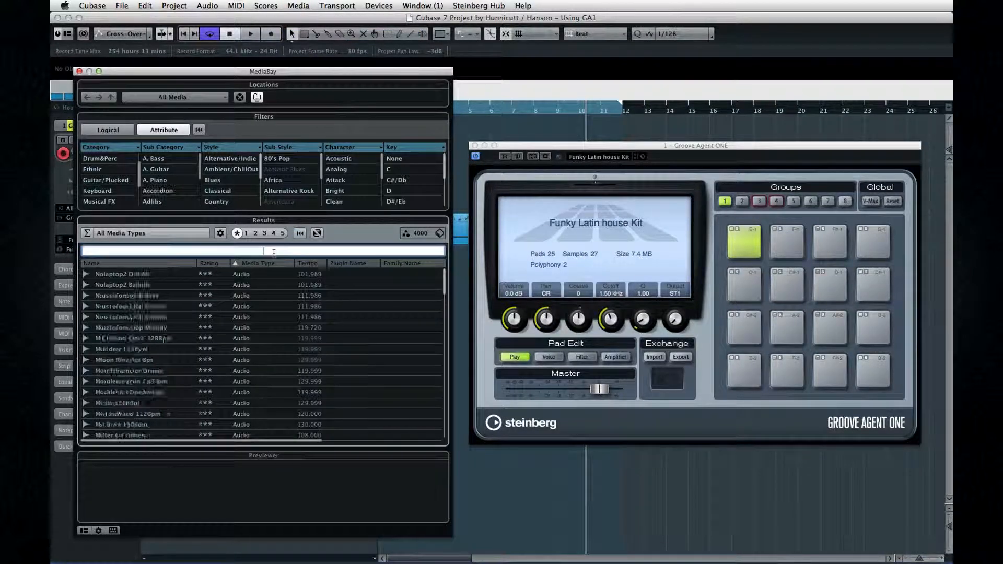
type("SNARE")
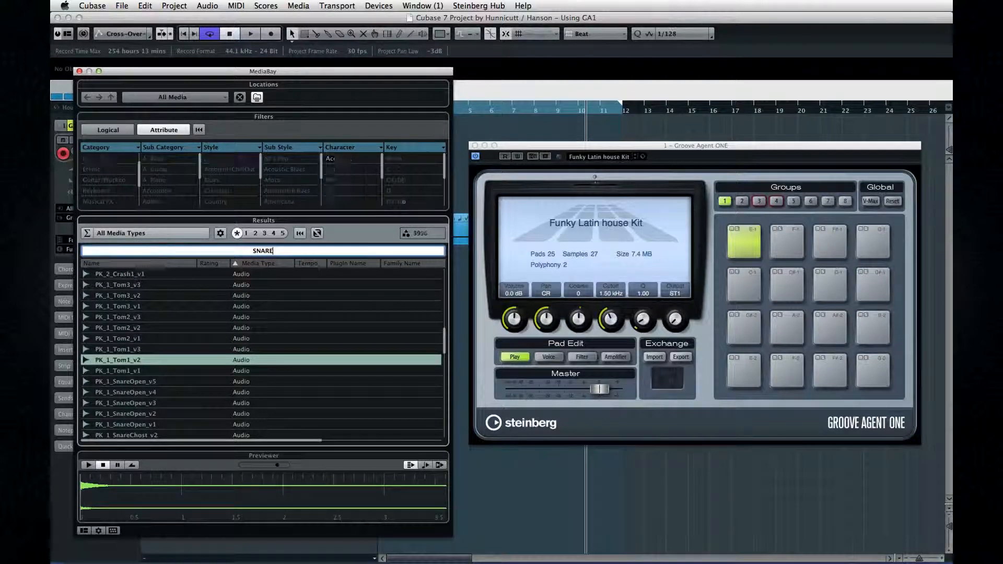
left_click(122, 233)
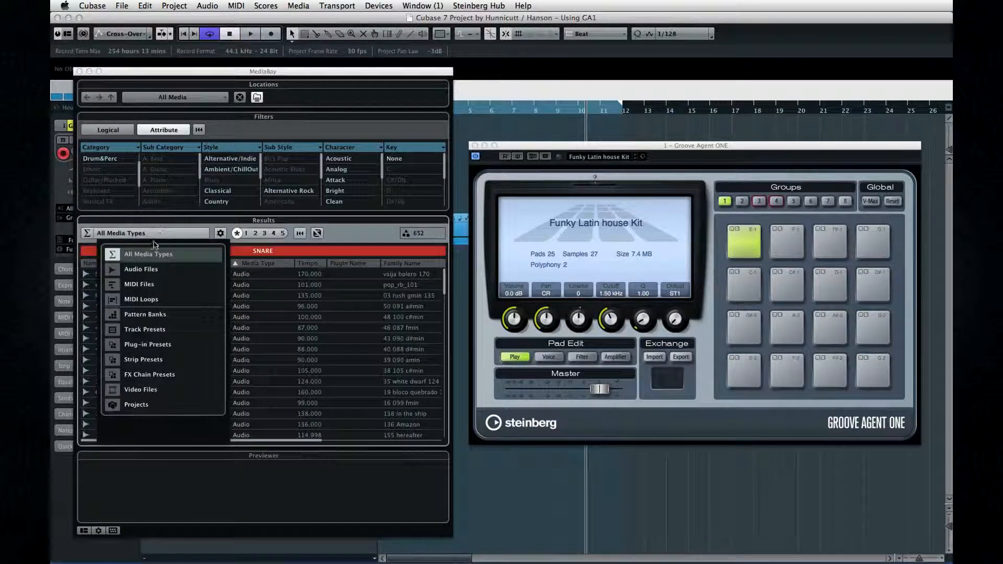
left_click(142, 269)
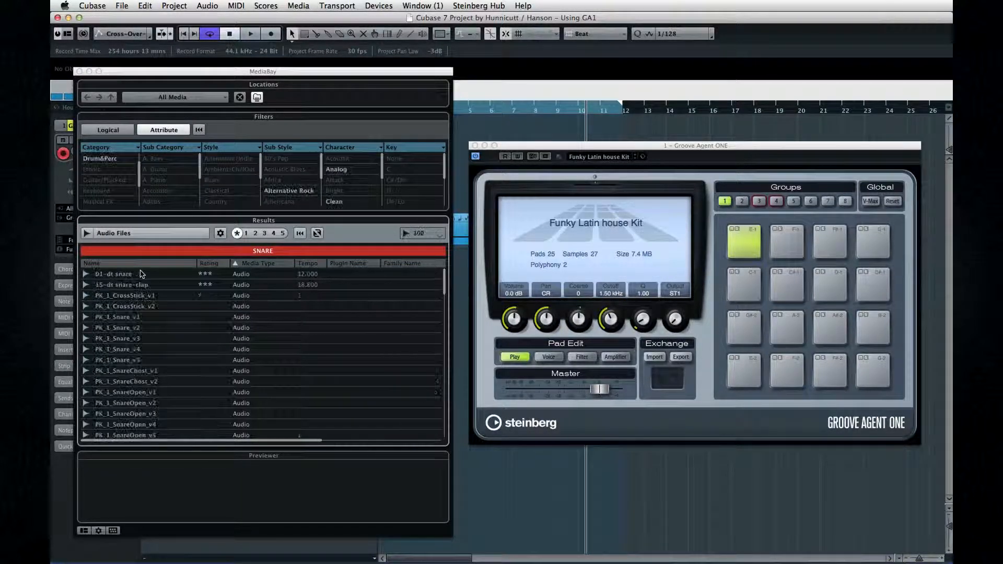
left_click(118, 317)
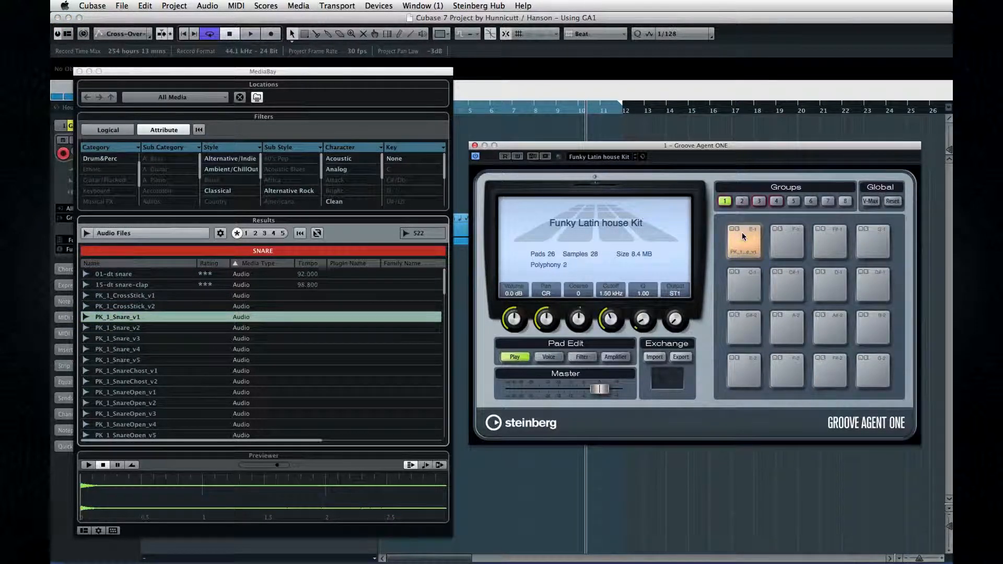
Step: Rename the snare pad to My Snare and check its note assignment
left_click(742, 241)
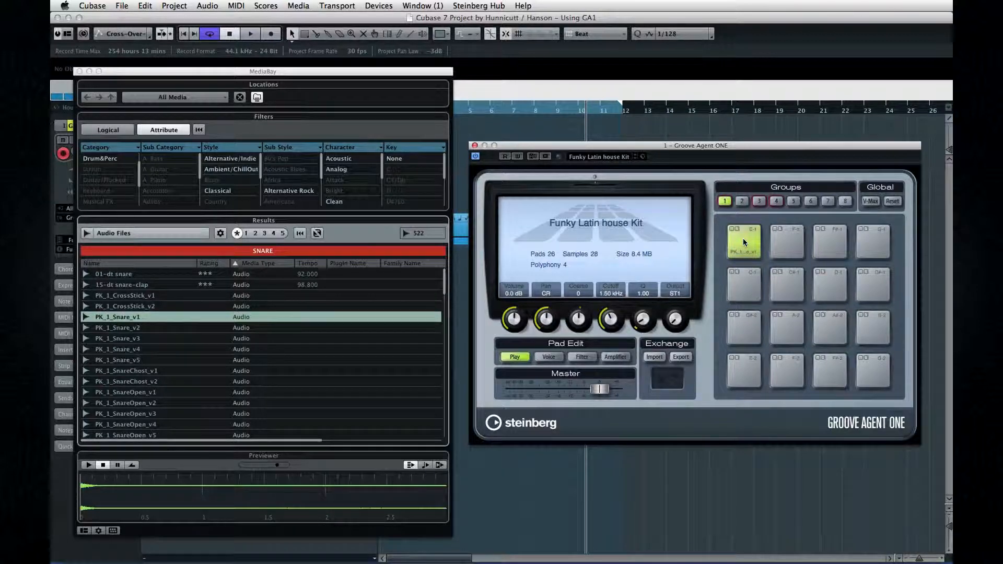
left_click(743, 250)
type("My Snare")
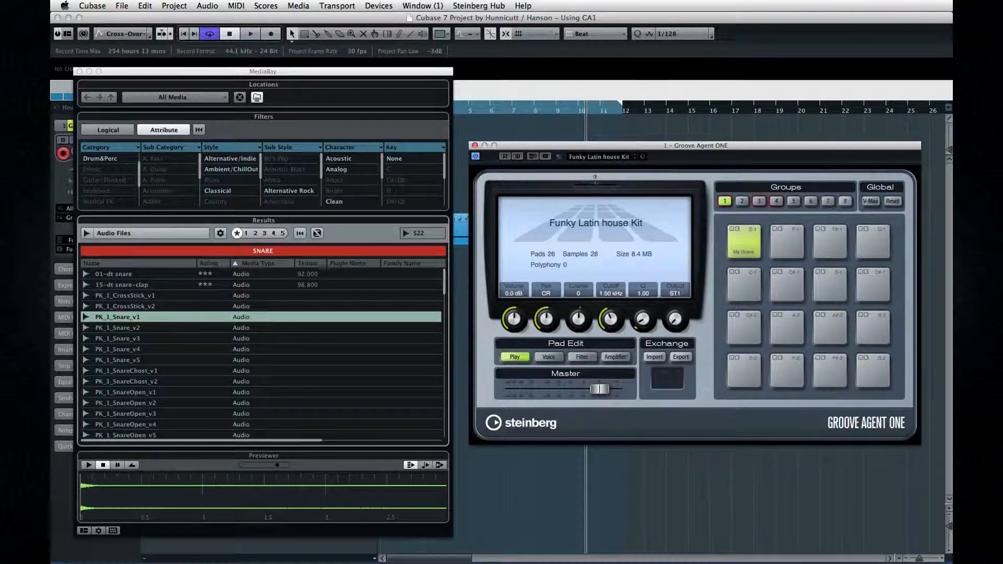
left_click(743, 240)
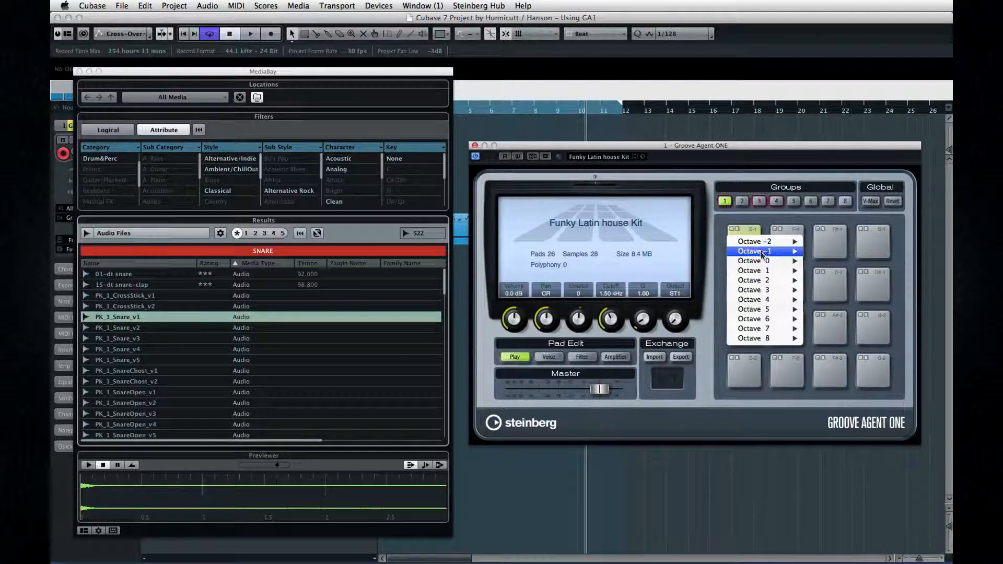
mouse_move(755, 251)
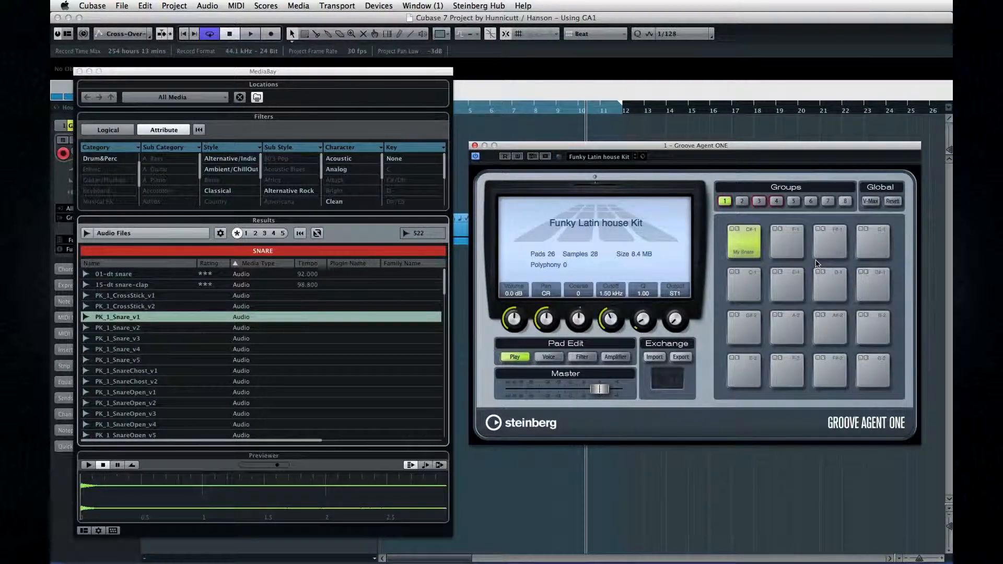
left_click(298, 6)
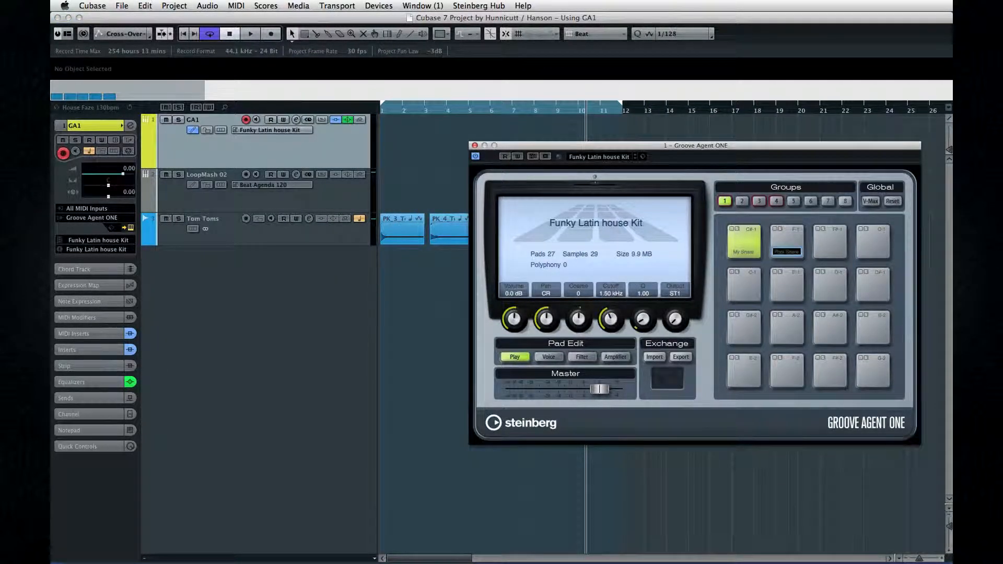
Step: Load the project's tom samples and a LoopMash slice onto further pads
left_click(401, 227)
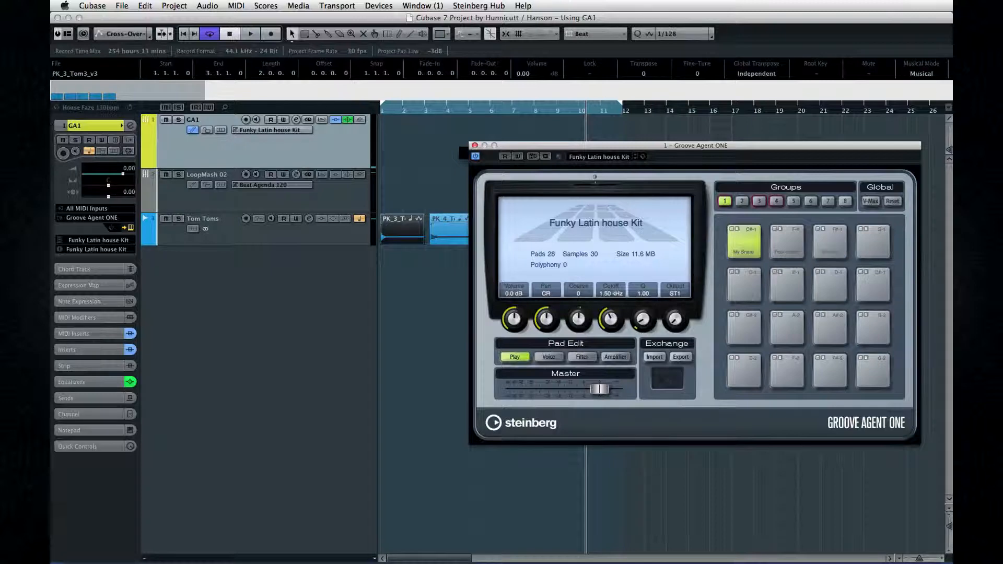
left_click(830, 242)
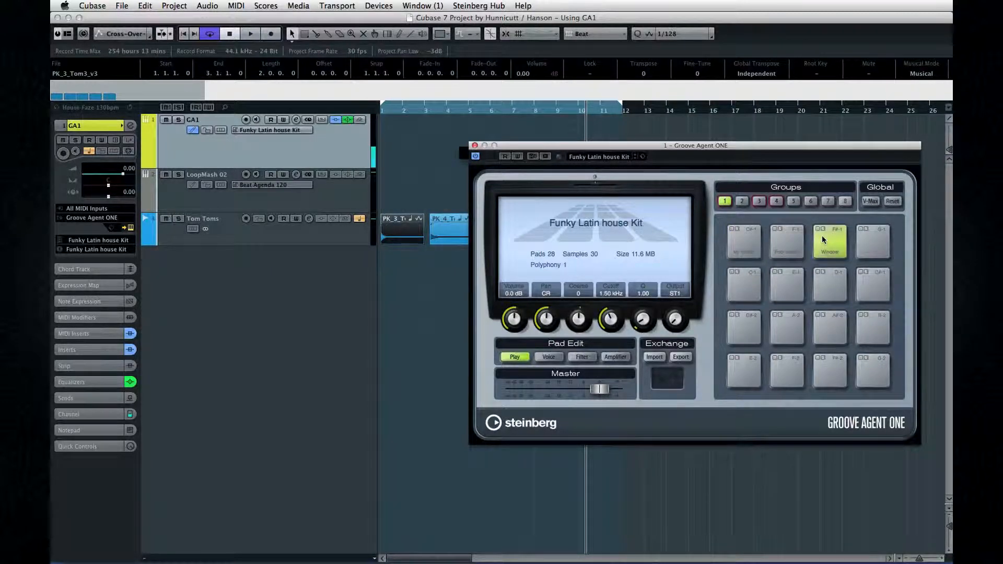
left_click(205, 175)
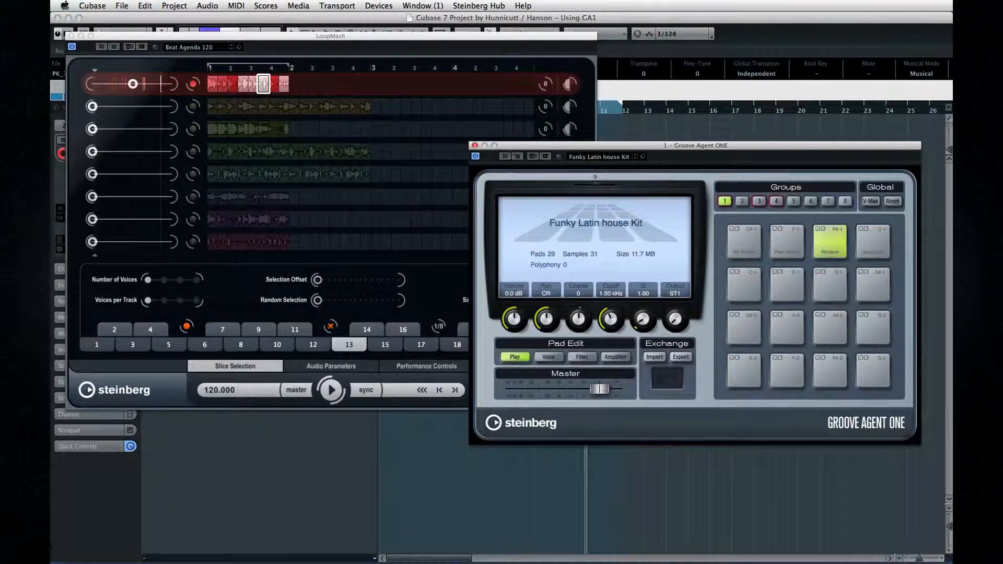
left_click(873, 241)
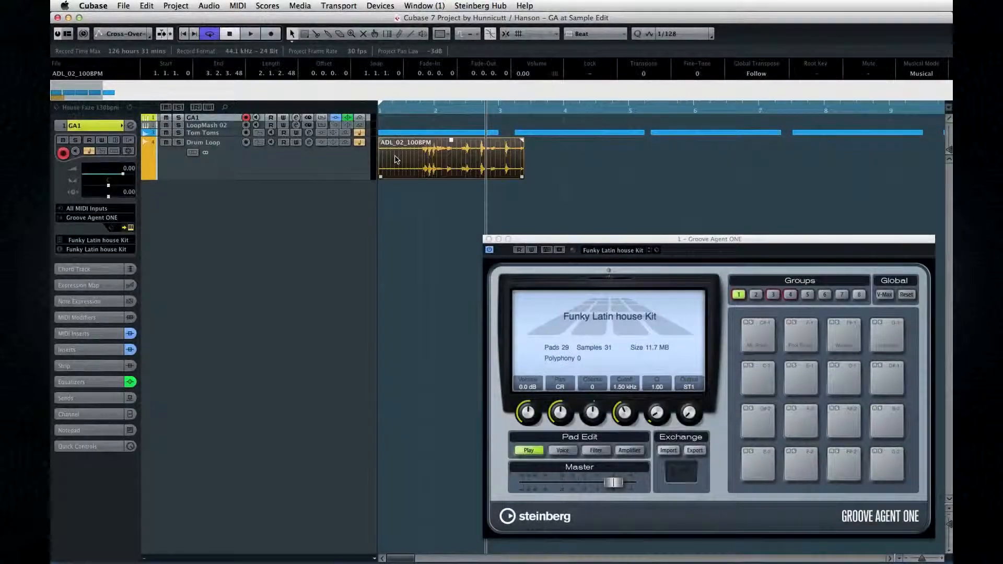
Step: Make a drum-loop hit into region 'Tap Tap' and audition it on pad E-1
double_click(450, 158)
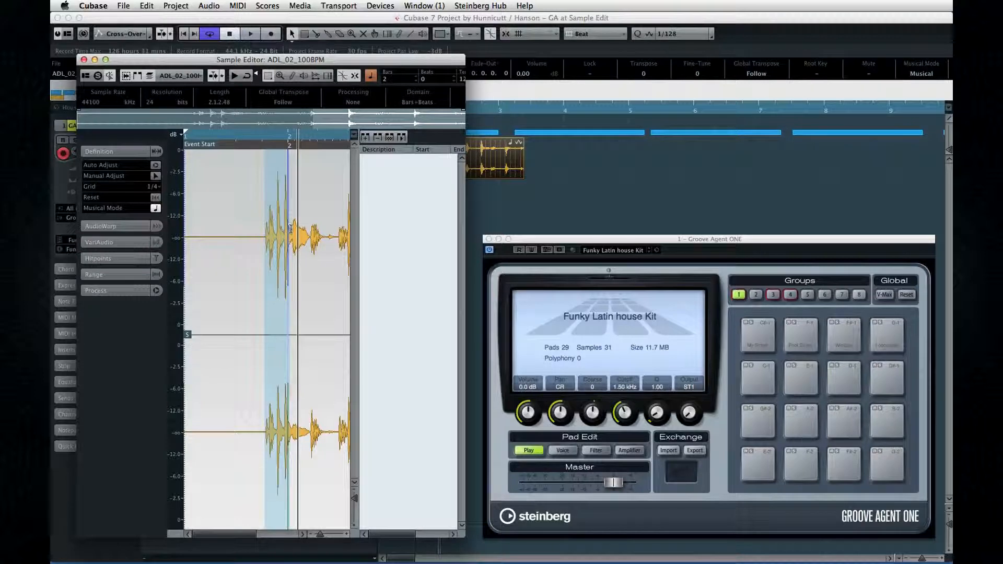
left_click(365, 137)
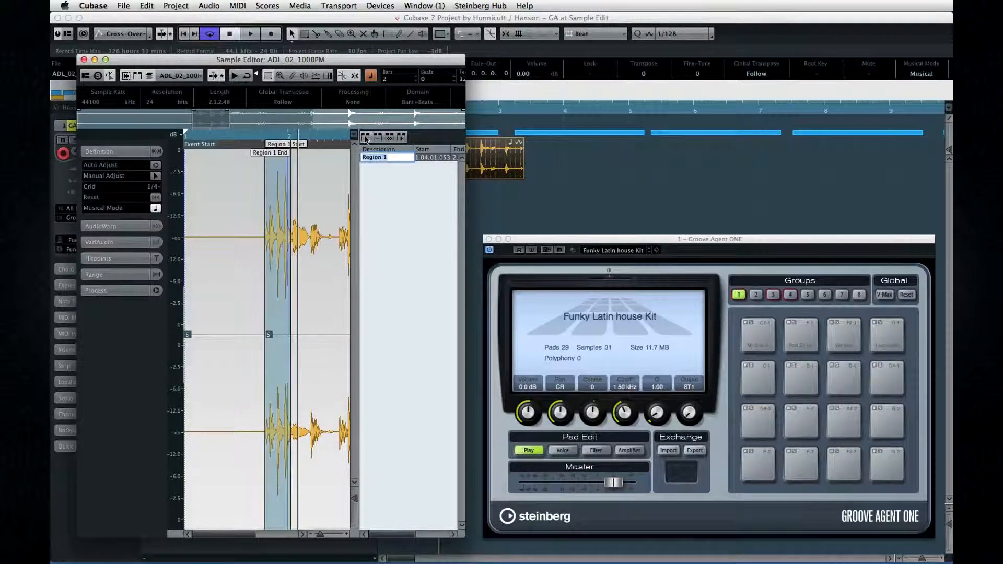
type("Tap Tap")
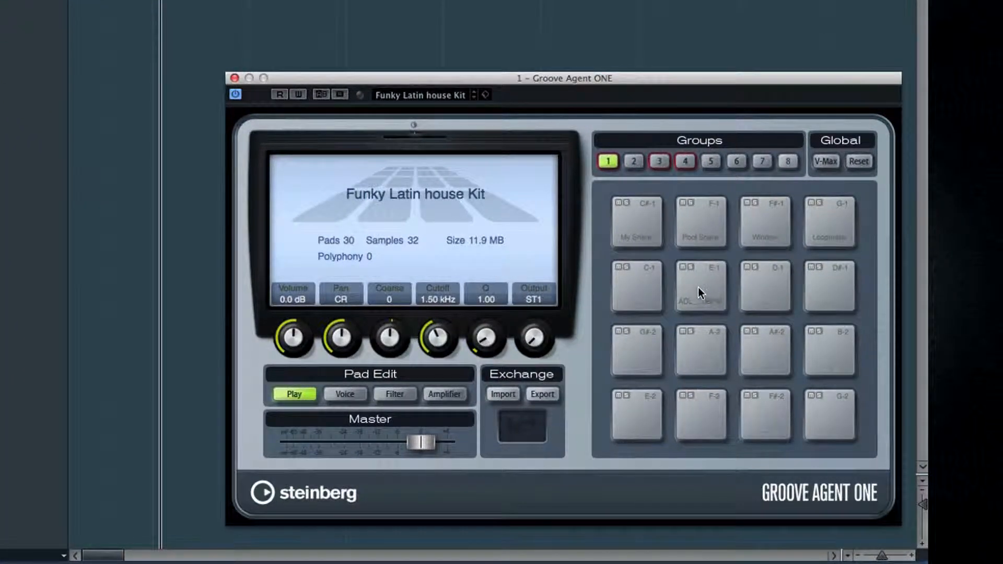
left_click(700, 286)
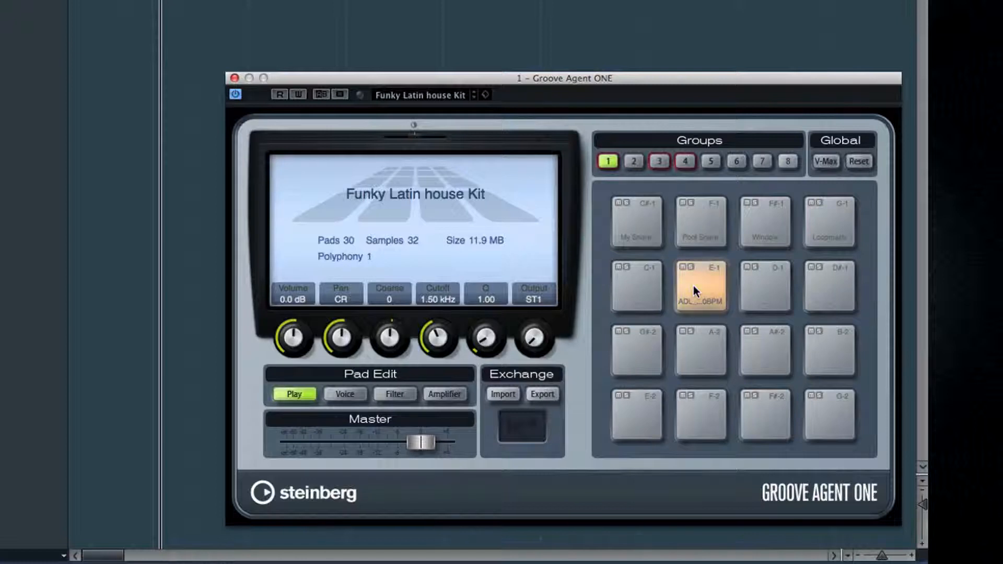
left_click(701, 285)
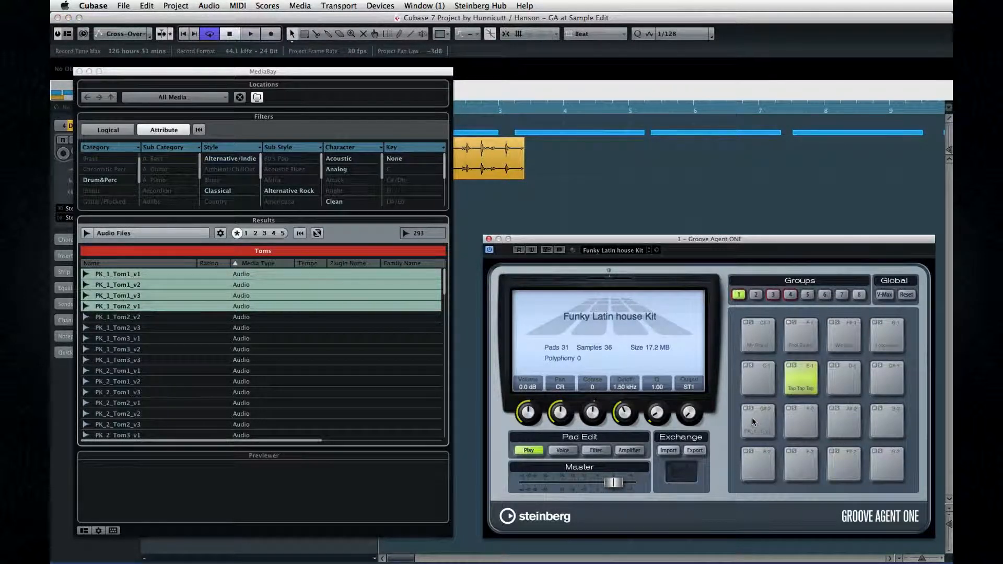
Step: Audition pad G#-2 and inspect the velocity range of its third tom layer
left_click(756, 421)
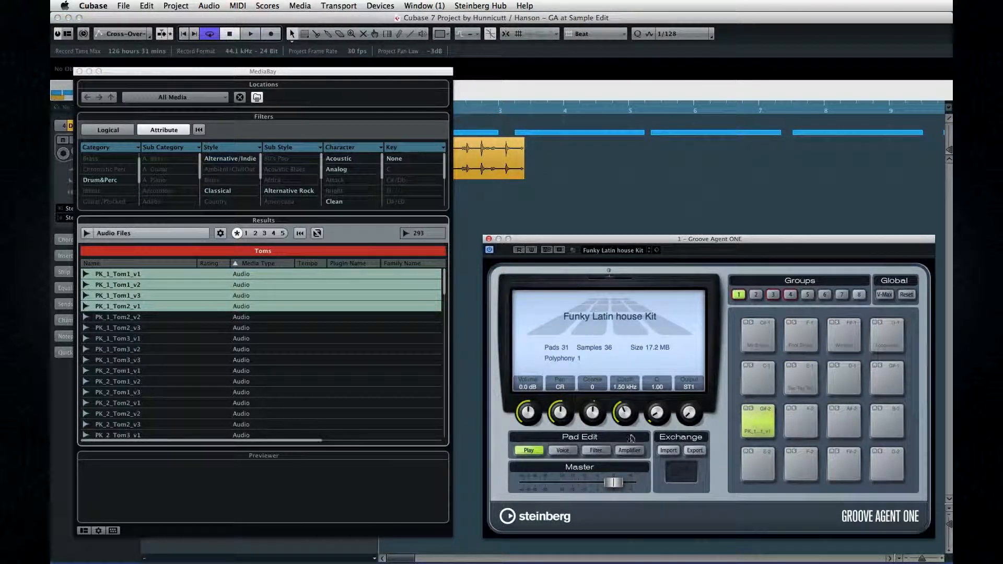
left_click(561, 451)
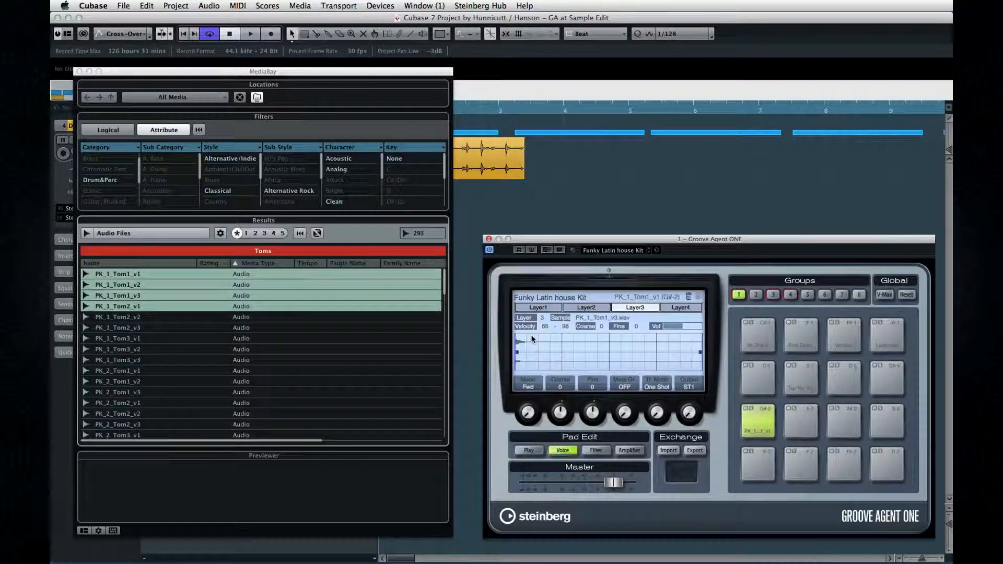
left_click(585, 307)
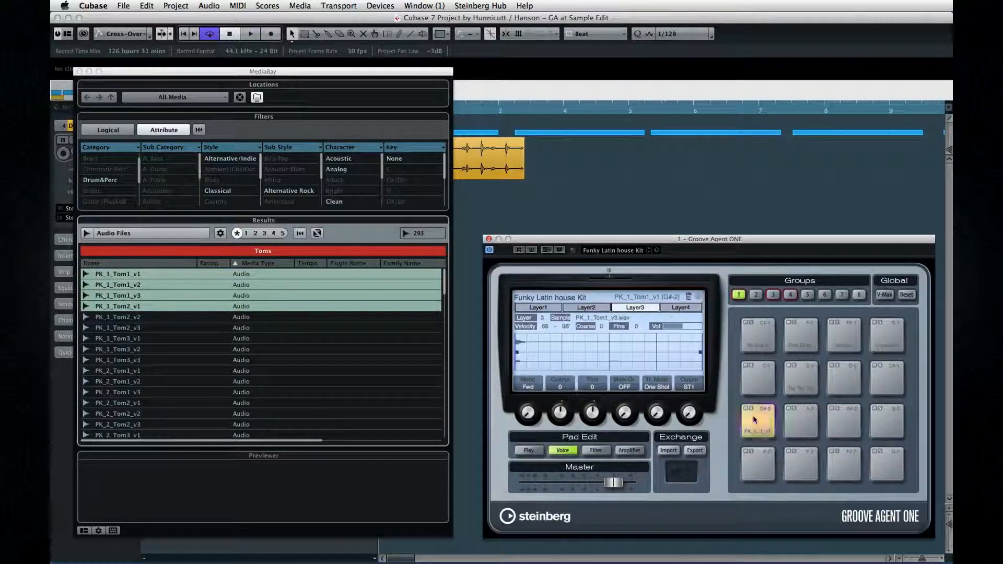
left_click(758, 422)
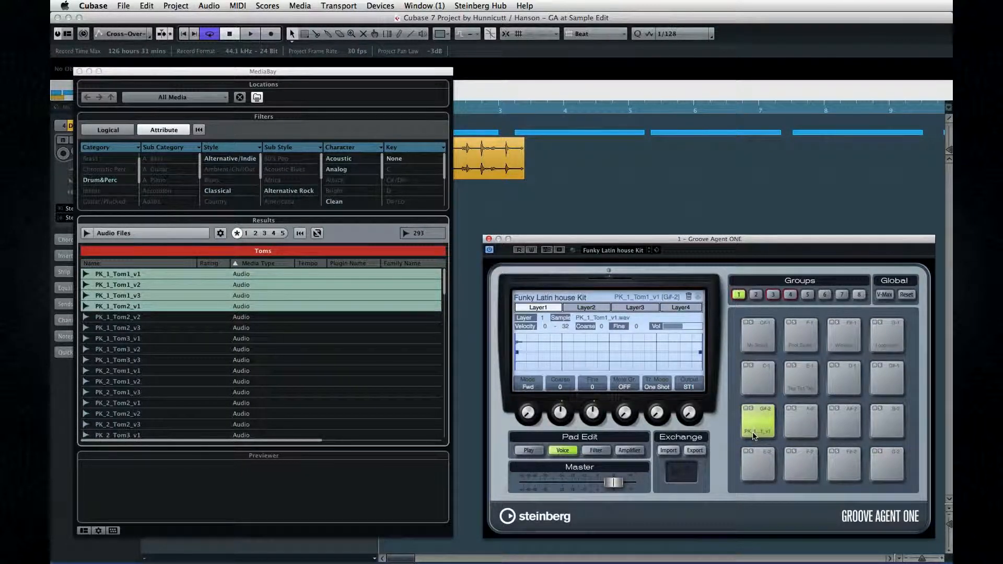
left_click(117, 317)
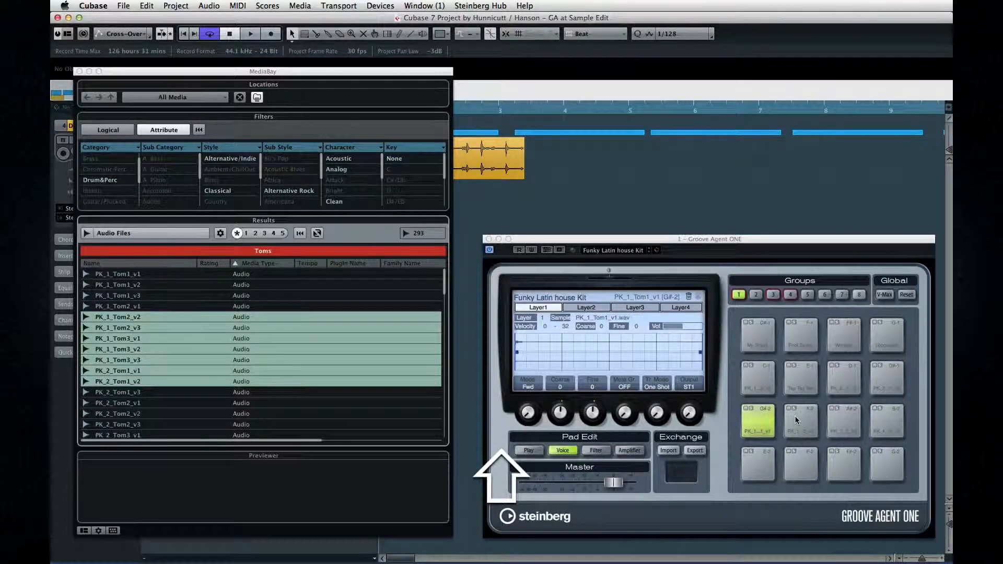
Step: Audition the toms on pads A-2, D#-1 and D-1 and preview PK_2_Tom2_v1
left_click(800, 421)
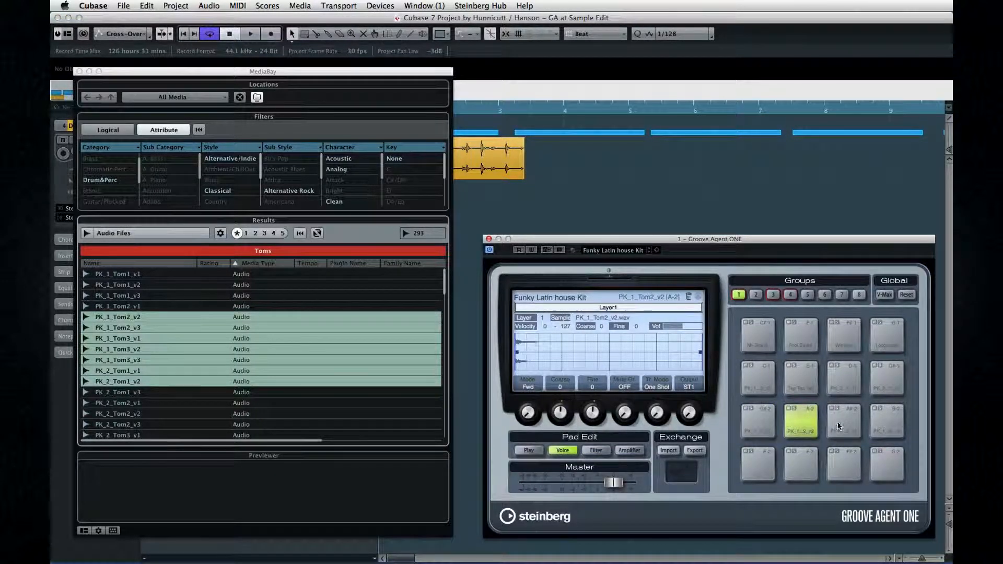
left_click(887, 376)
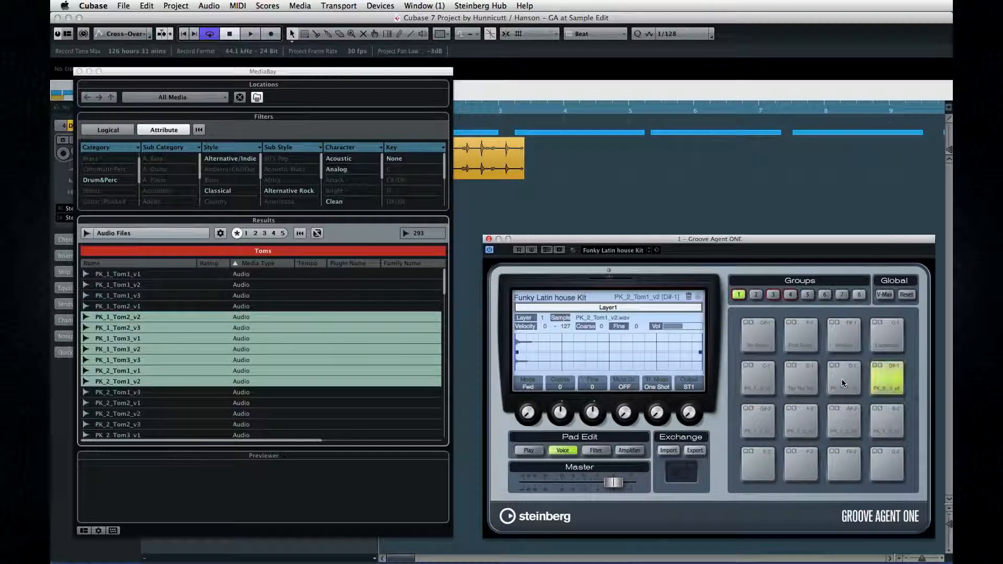
left_click(844, 377)
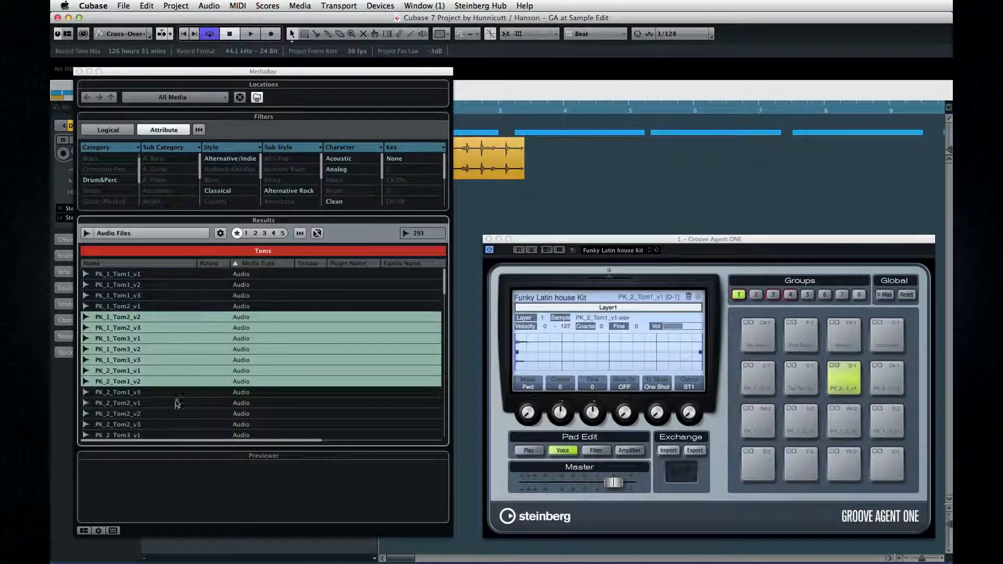
left_click(119, 402)
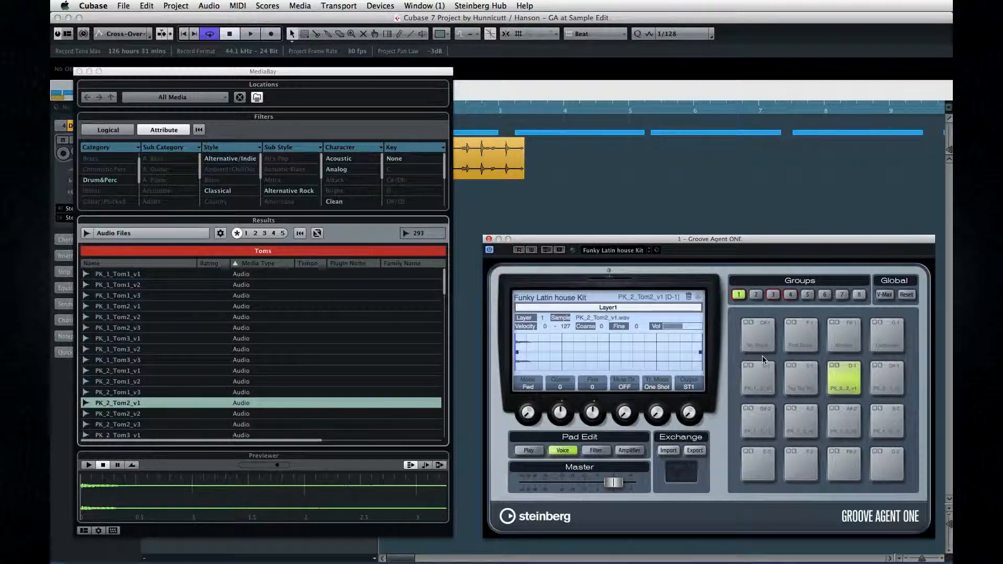
Step: Show the layers of pad G#-2, preview PK_2_Tom2_v3 and place it on a layer
left_click(758, 422)
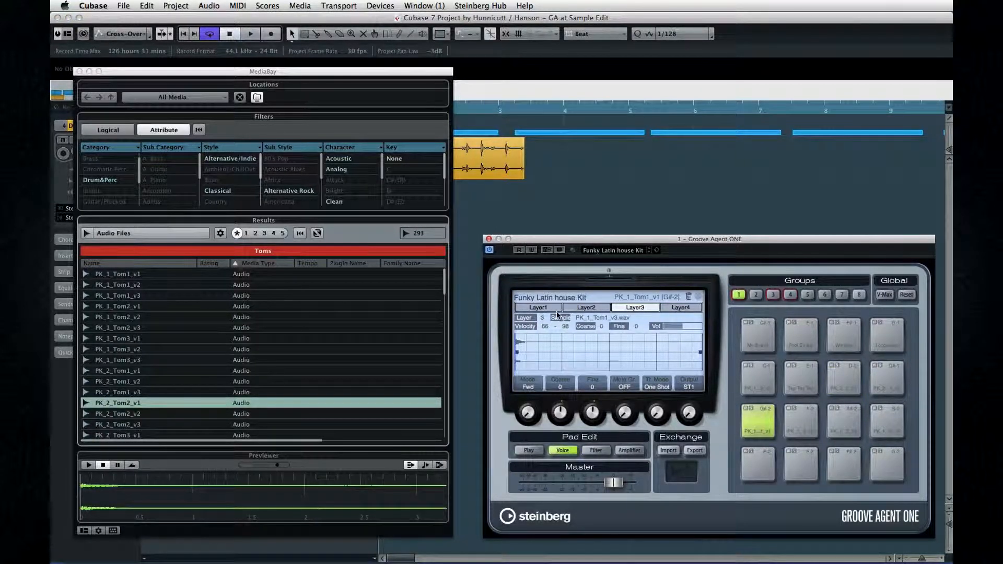
left_click(538, 308)
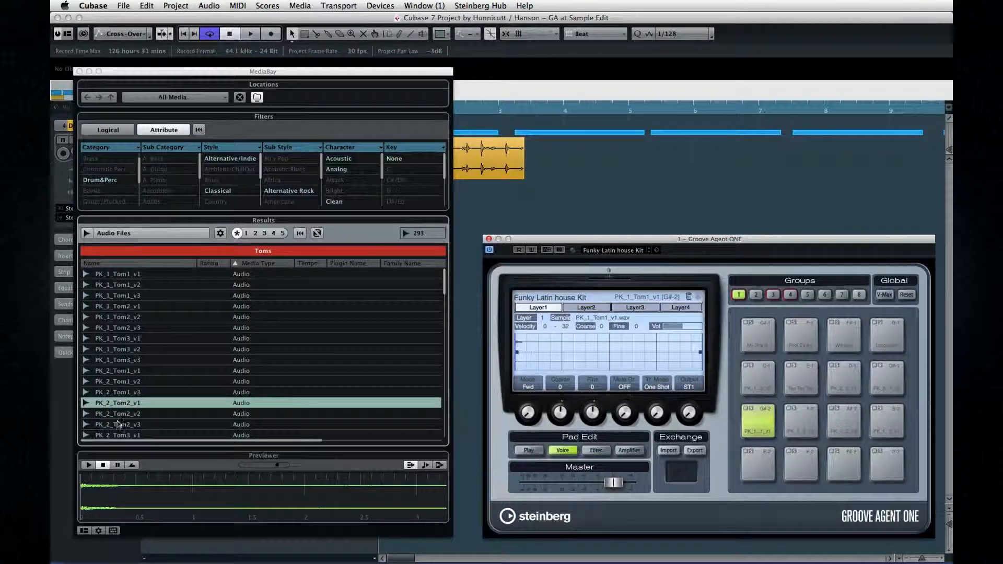
left_click(118, 424)
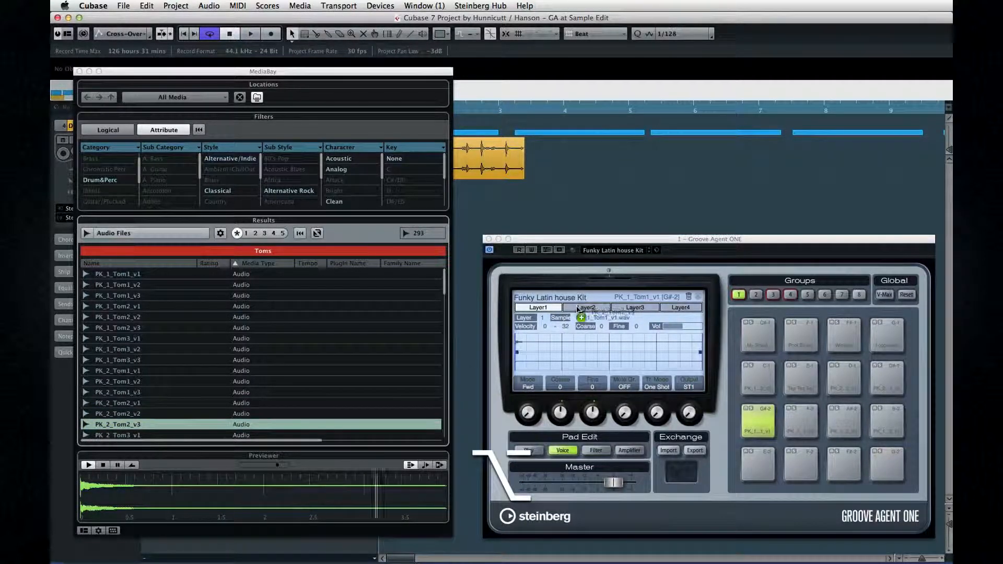
left_click(587, 307)
type("Drum Loop")
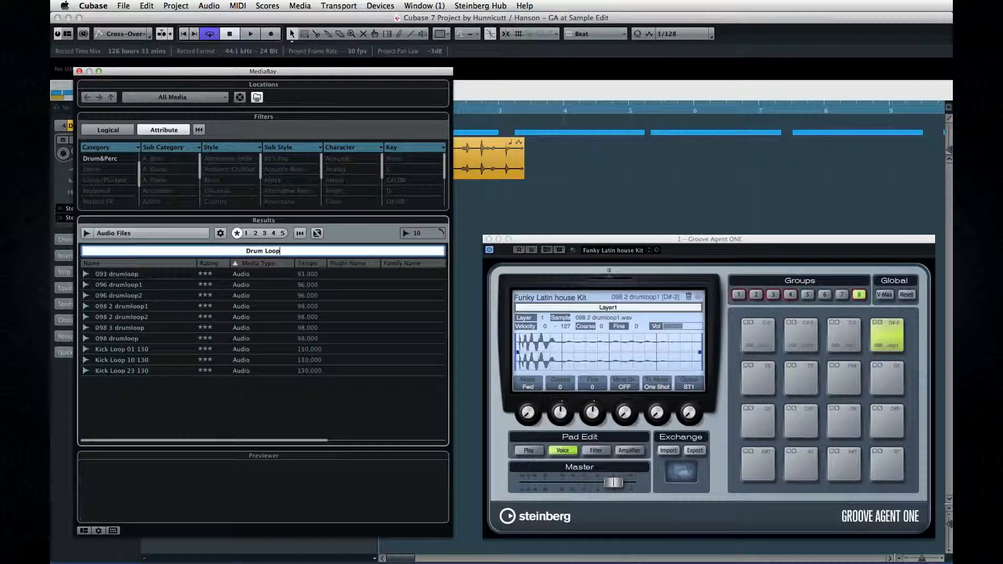
Step: Open the Dance drum loop in the Sample Editor to view its hitpoints
left_click(283, 233)
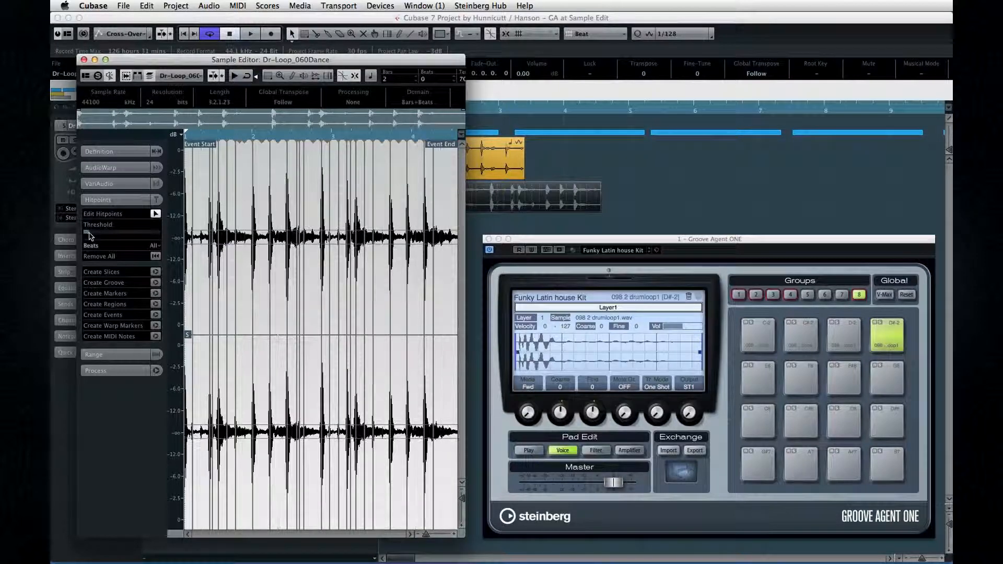
mouse_move(93, 245)
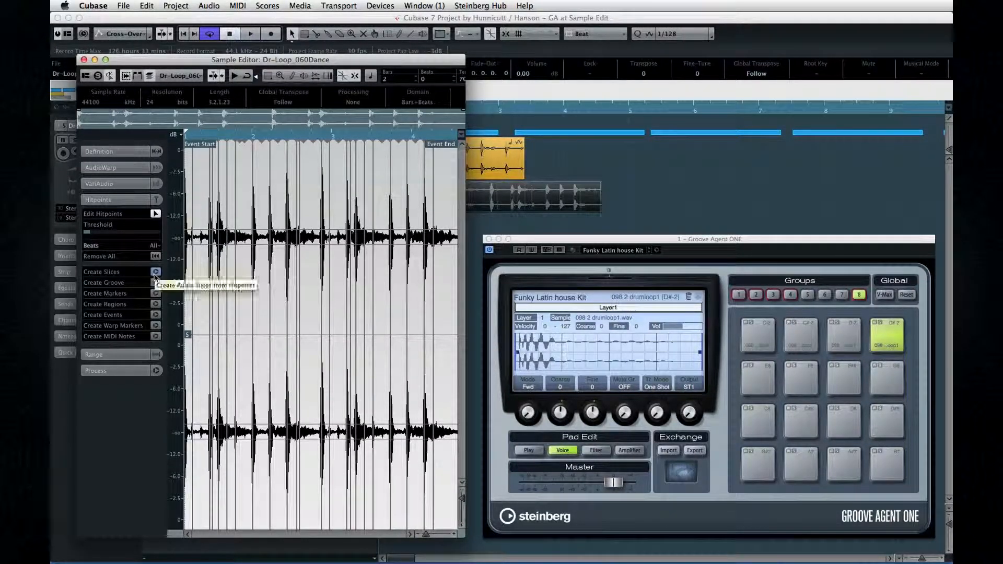
Step: Slice the Dance loop at its hitpoints and audition slices on pads E8, G8, D8 and D#8
left_click(102, 271)
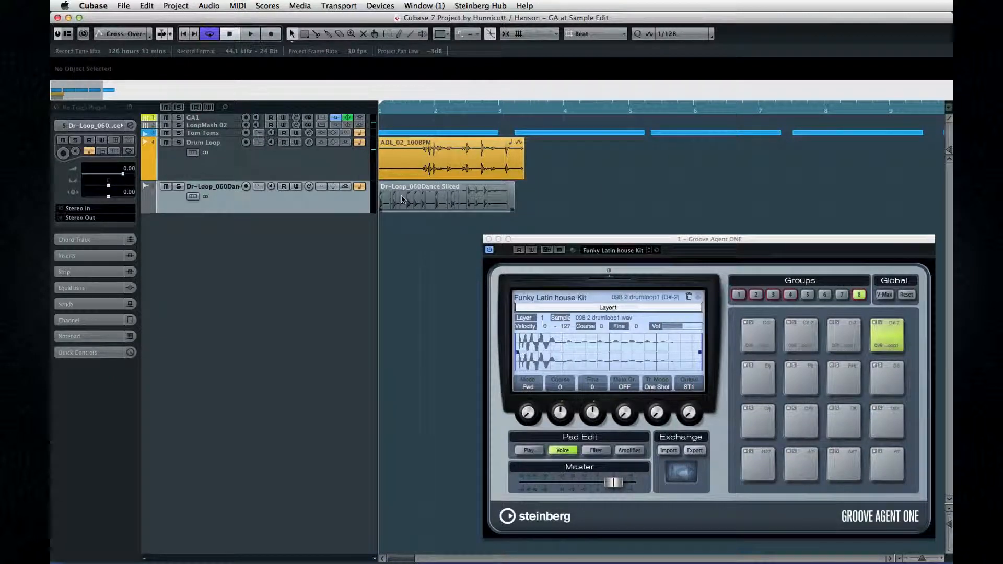
double_click(445, 198)
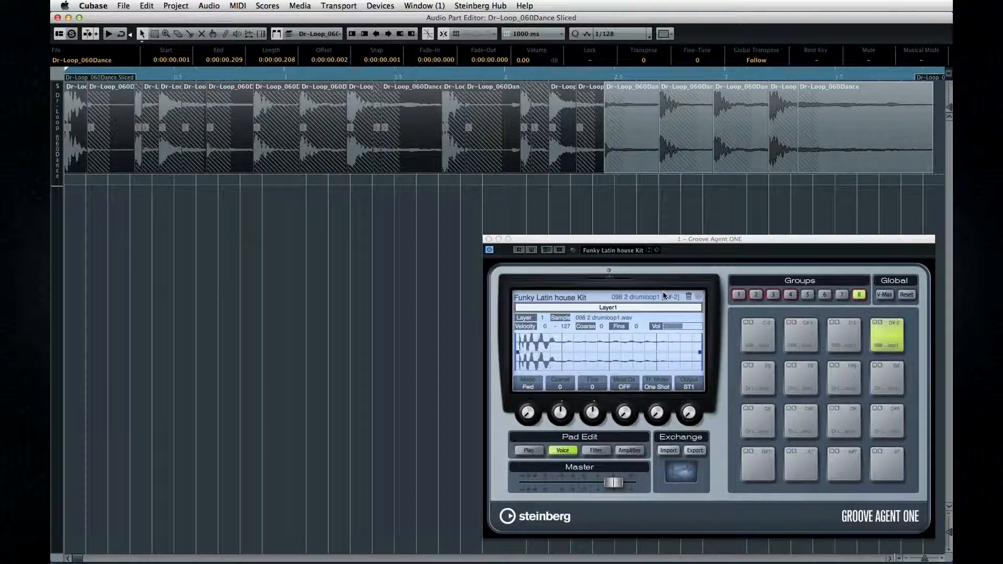
left_click(757, 379)
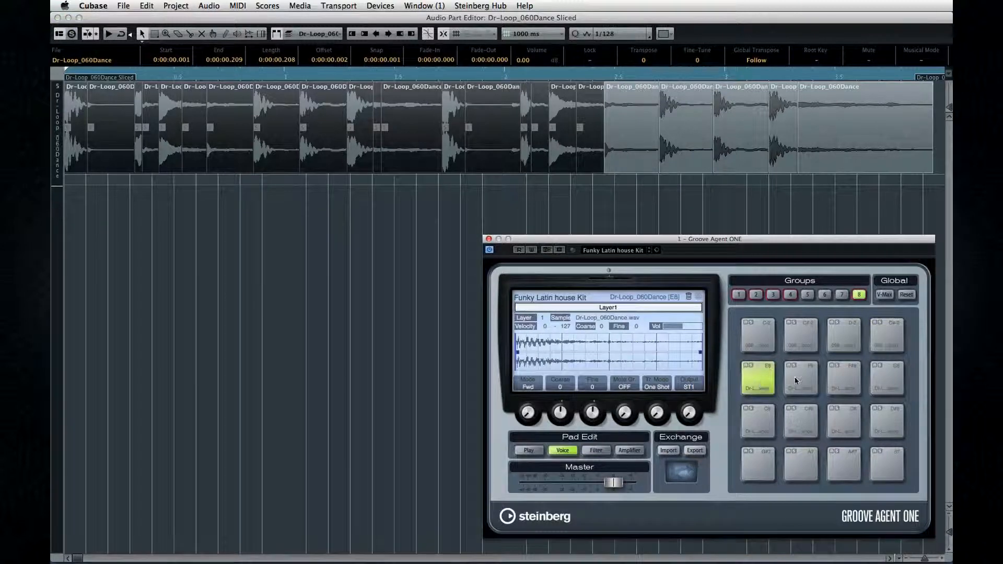
left_click(888, 377)
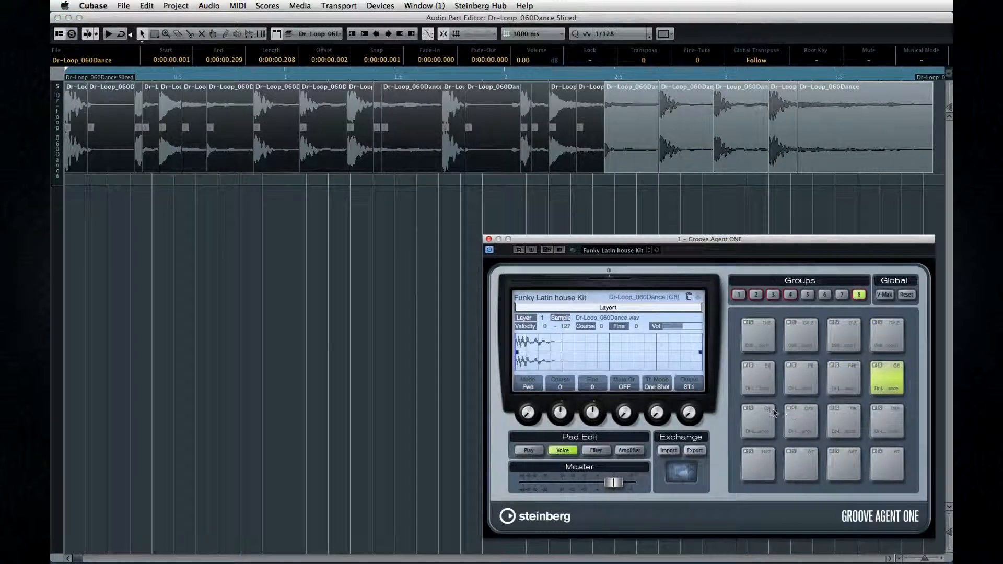
left_click(843, 421)
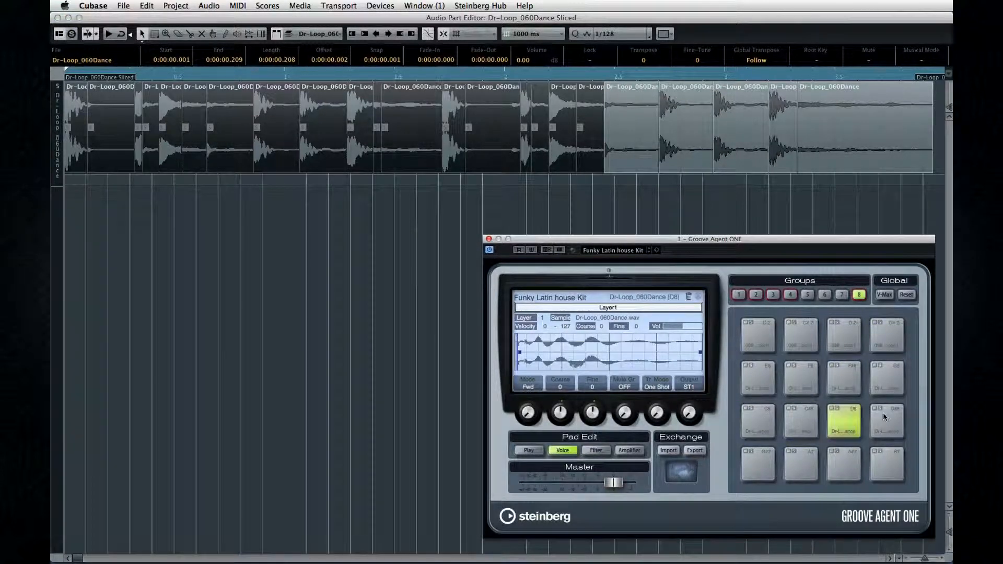
left_click(886, 421)
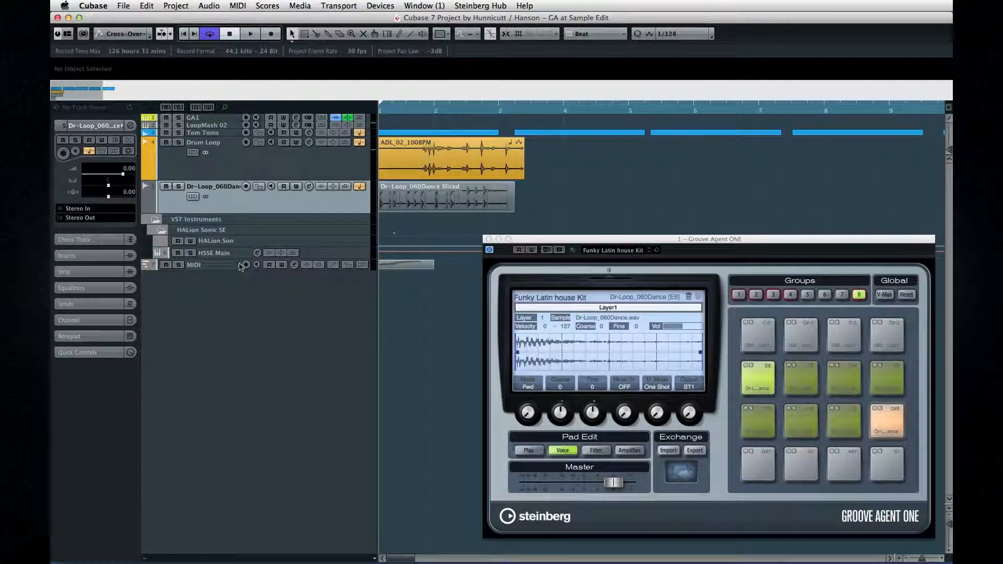
Step: Drop the slice MIDI pattern onto a new HALion Sonic SE MIDI track as a stepped note part
left_click(194, 264)
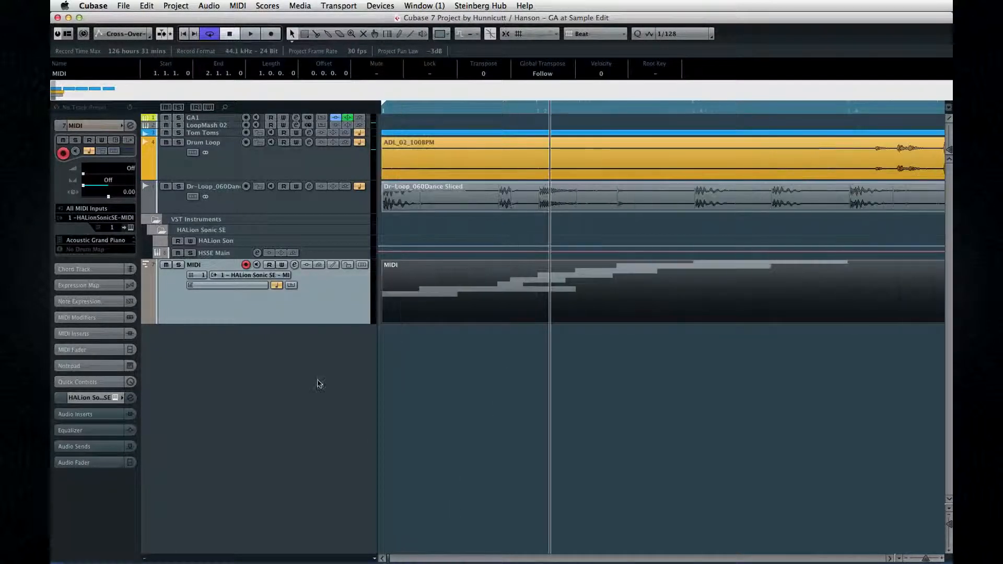
left_click(291, 285)
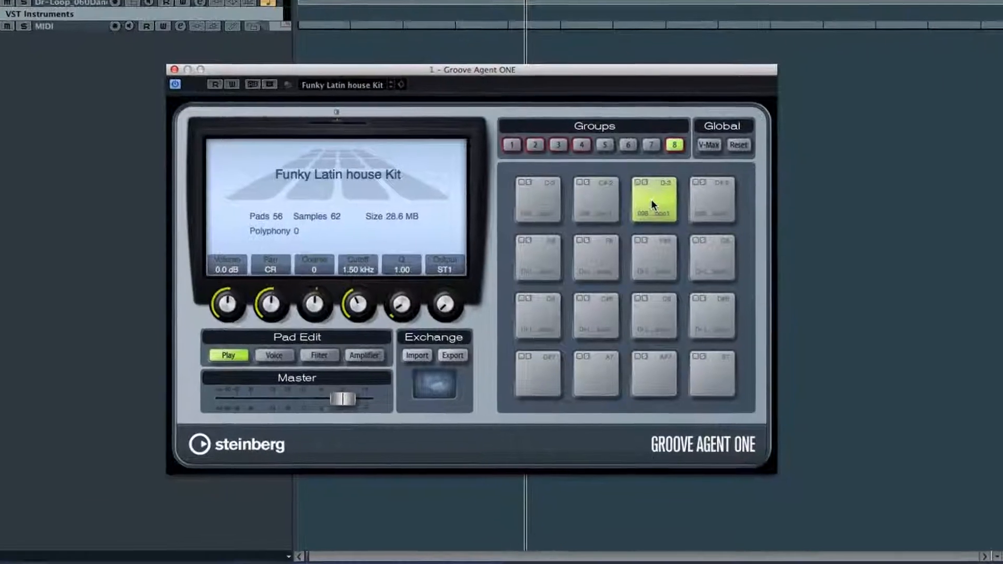
Step: Retune the drum-loop pad +3 semitones (fine −19); put Hat Open and Sam Shk in mute group 1
left_click(273, 352)
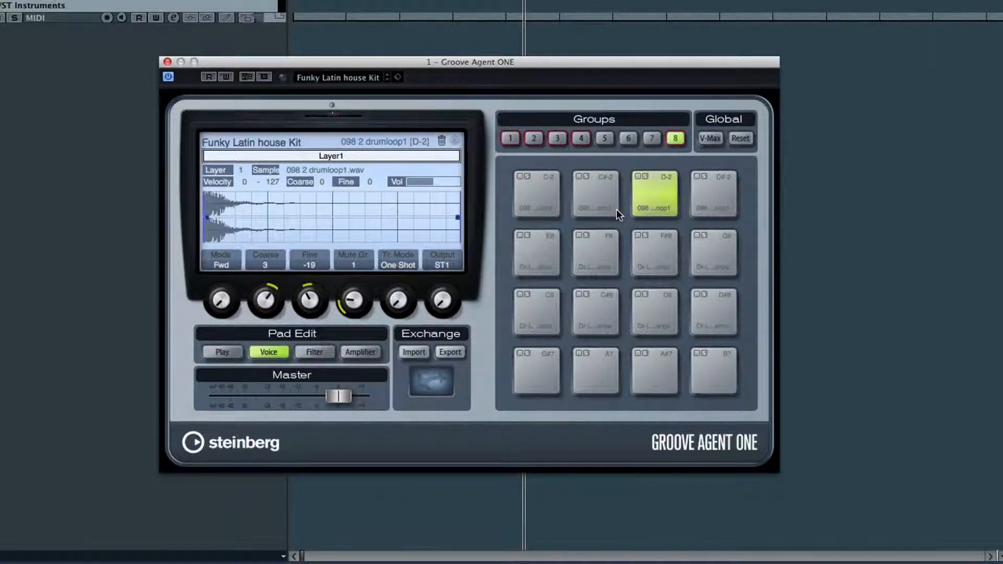
left_click(555, 139)
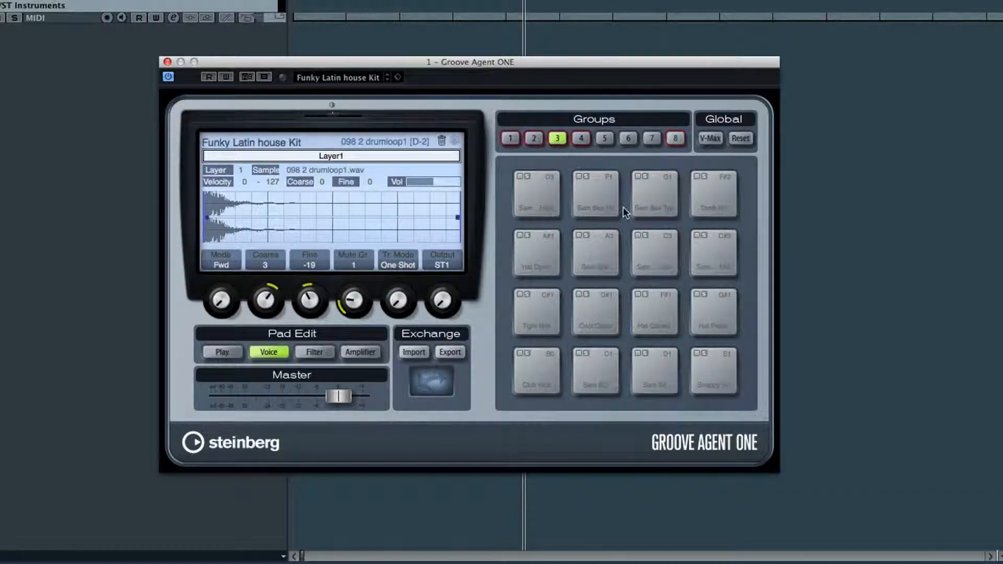
mouse_move(628, 231)
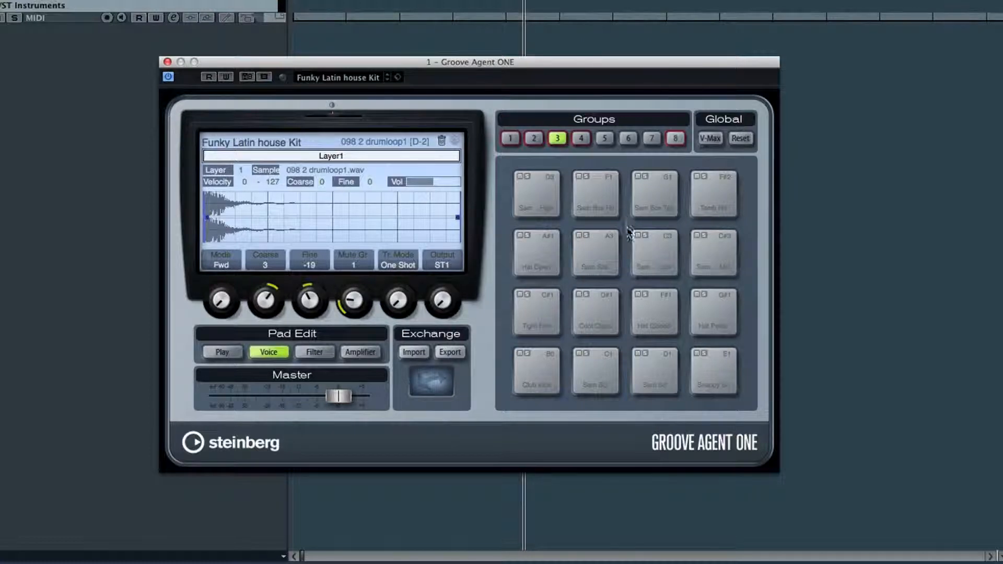
mouse_move(638, 310)
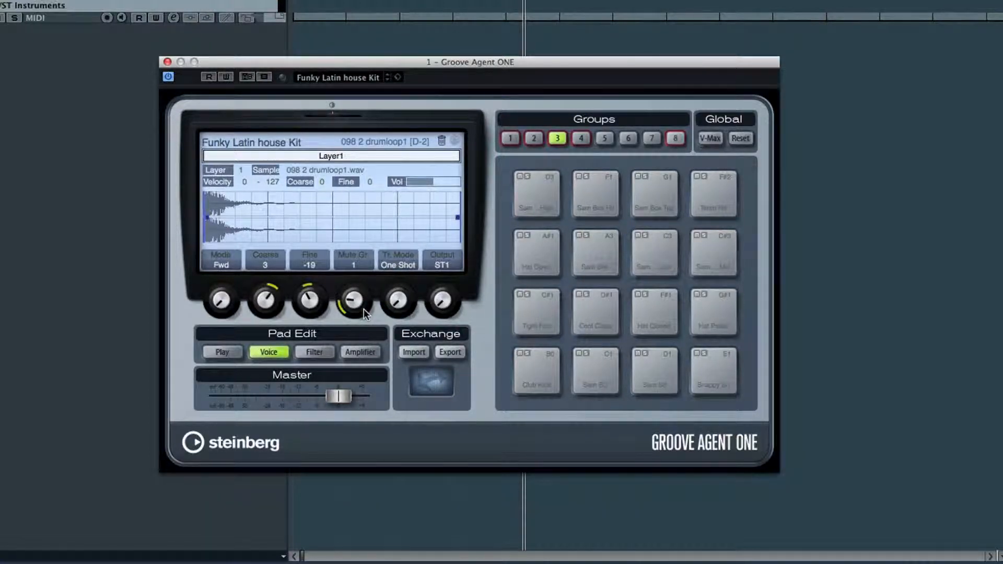
left_click(536, 253)
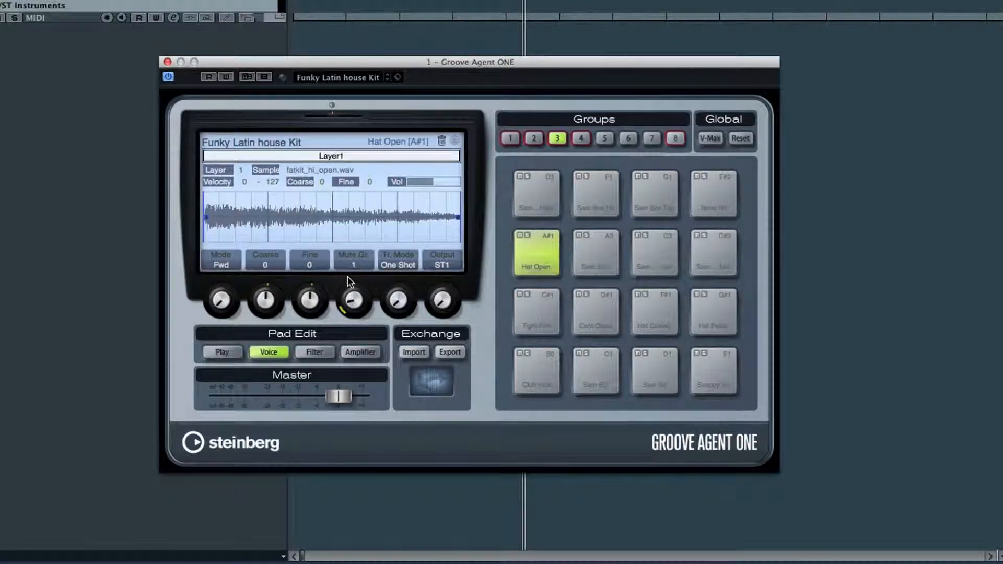
left_click(594, 252)
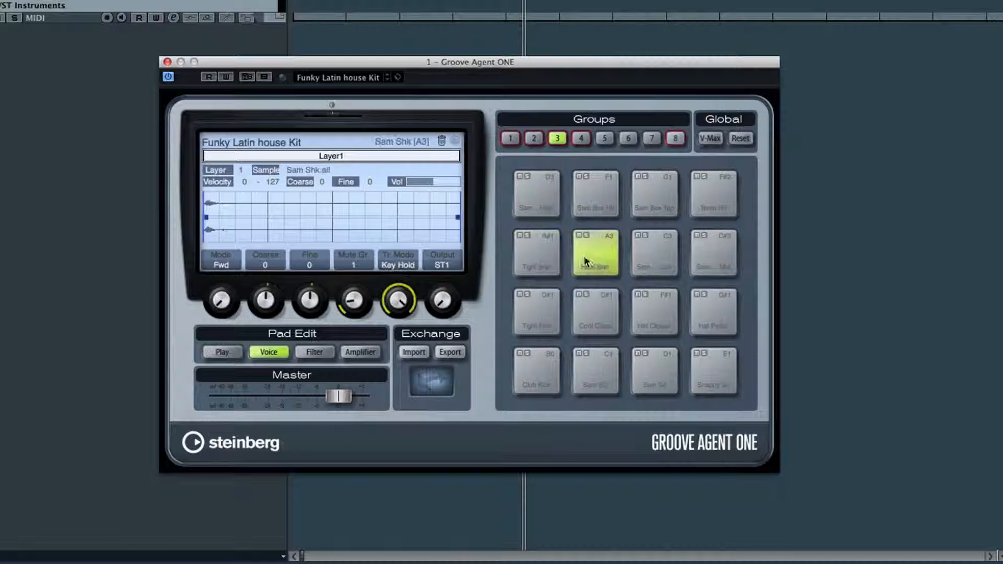
left_click(595, 253)
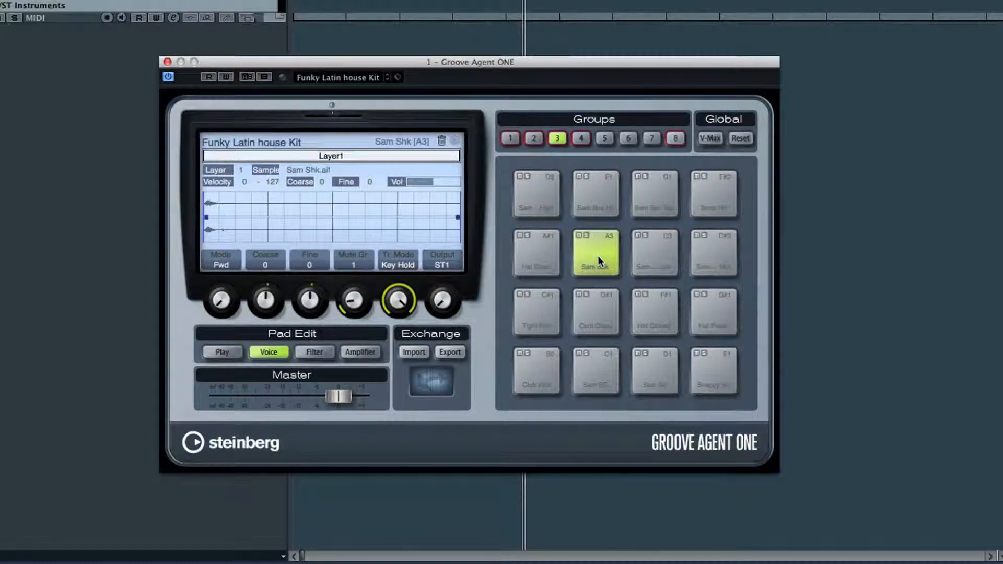
left_click(579, 139)
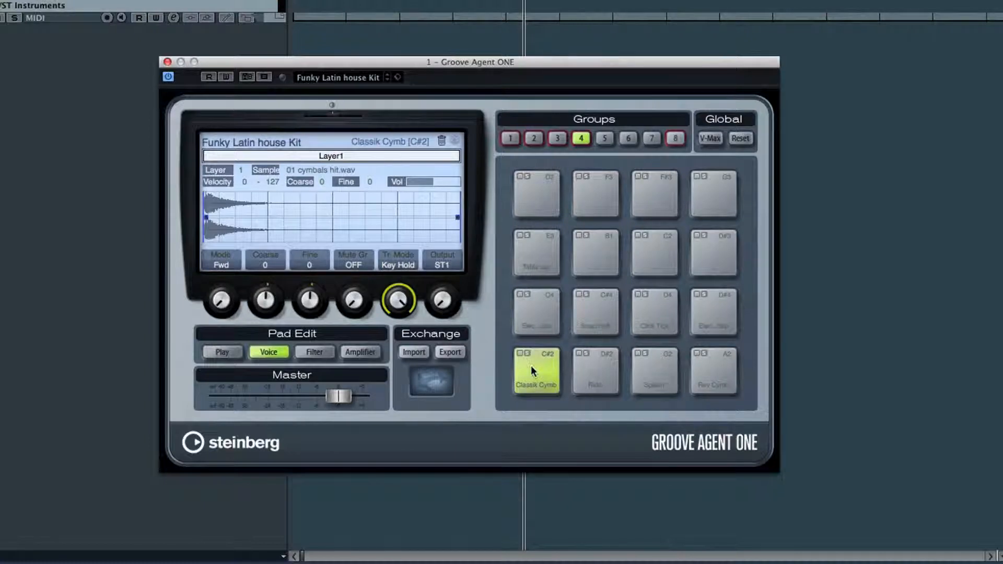
Step: Switch Classik Cymb and the E8 and C#8 Dance loop slice pads to Key Hold trigger mode
left_click(536, 373)
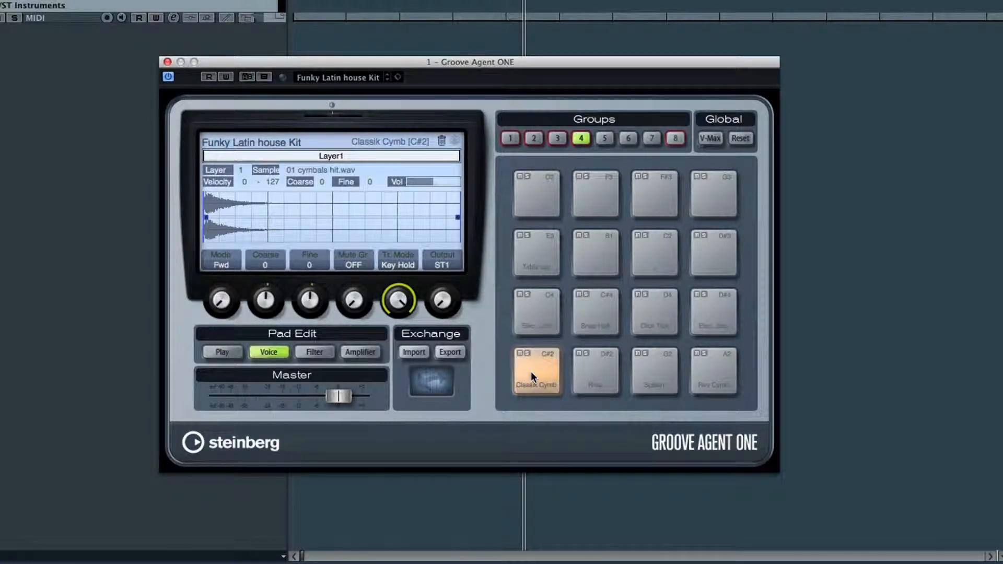
left_click(536, 373)
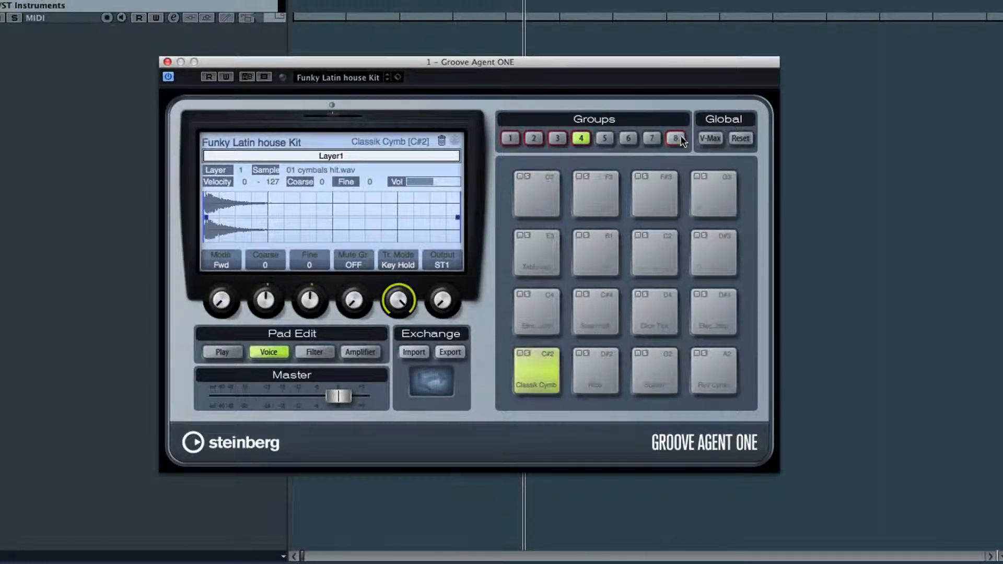
left_click(675, 138)
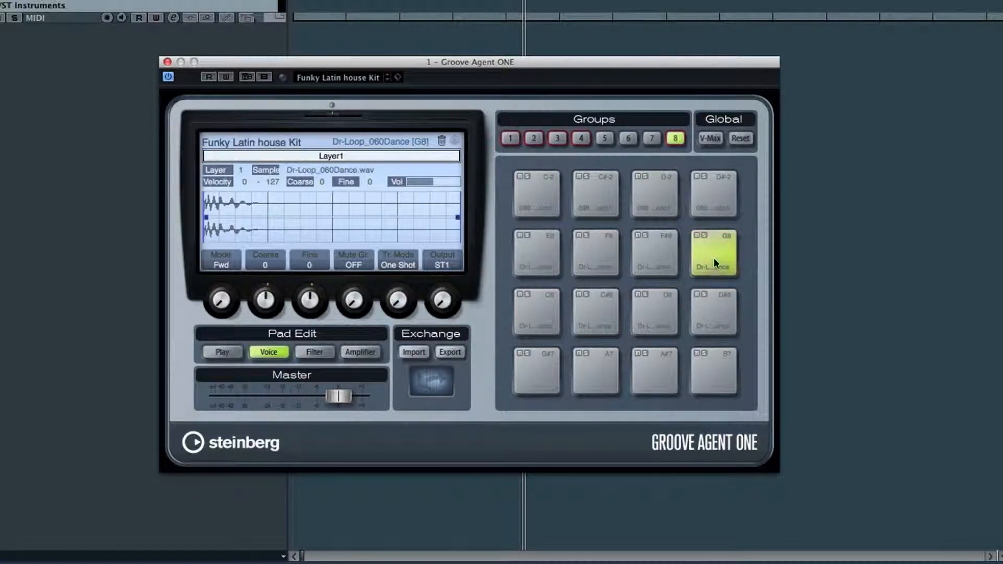
left_click(713, 312)
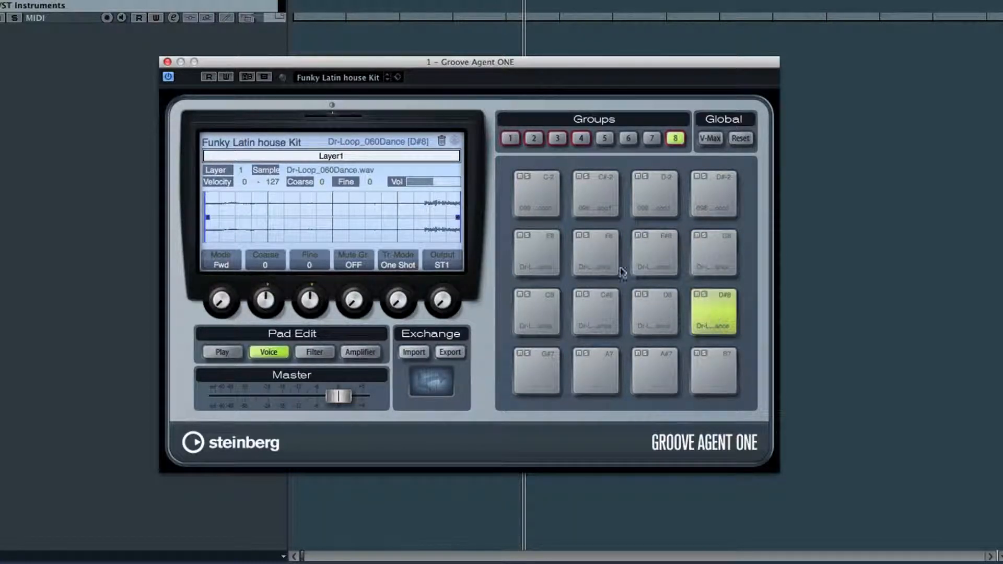
left_click(536, 251)
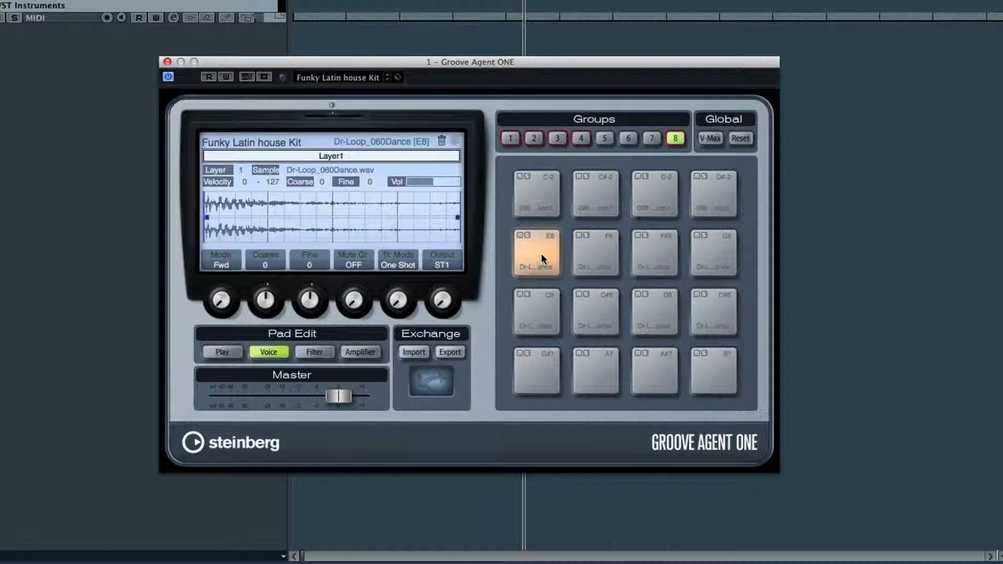
left_click(536, 253)
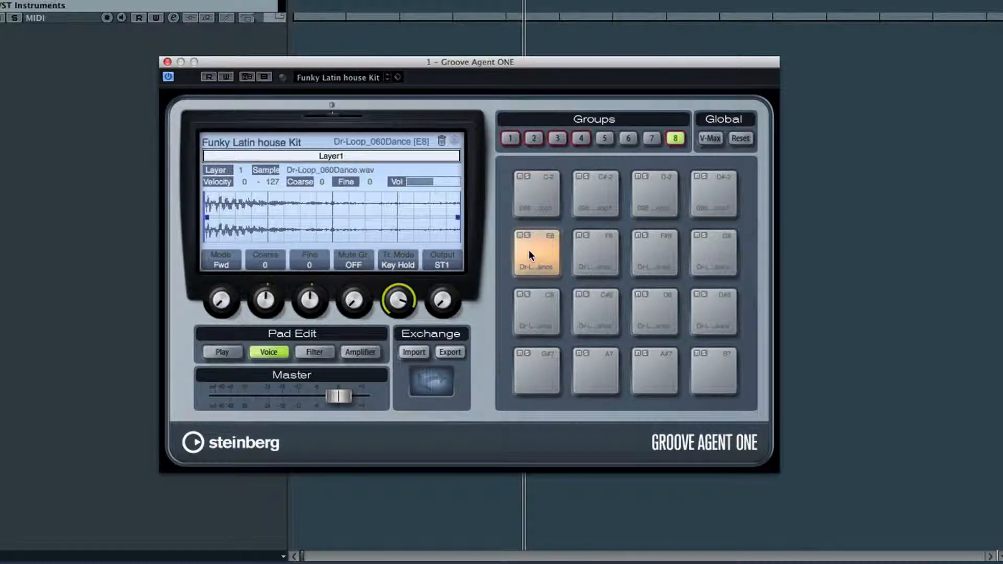
left_click(536, 313)
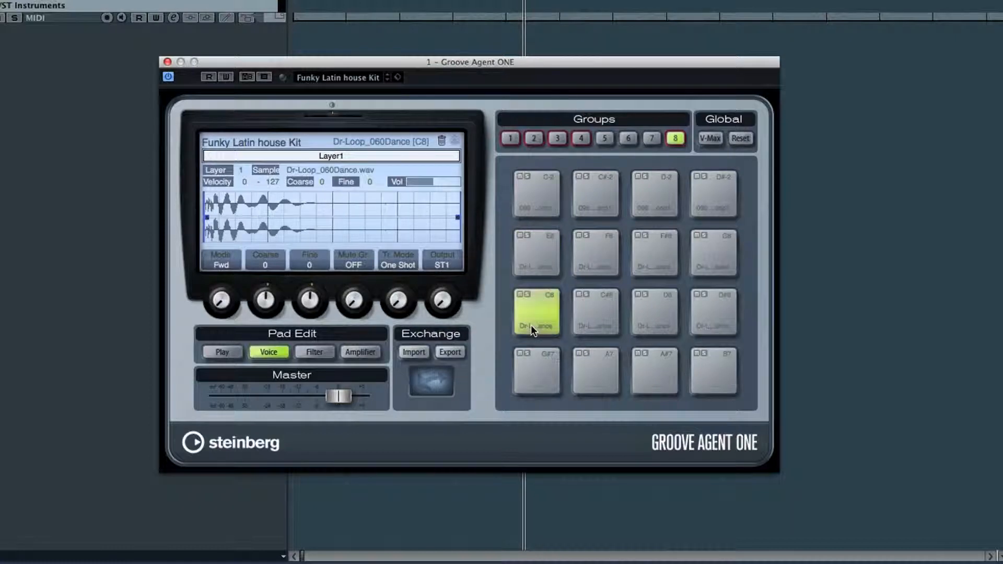
left_click(594, 312)
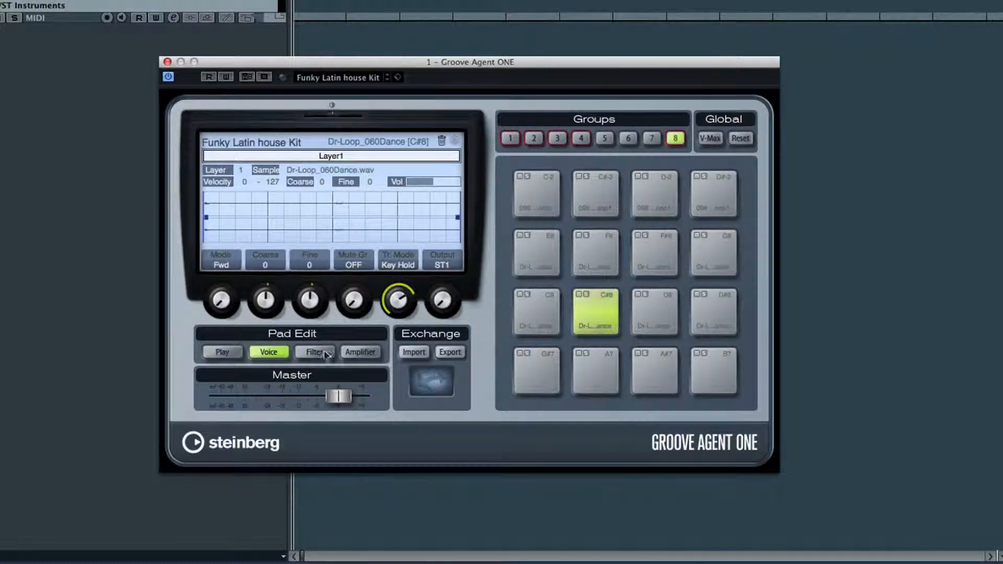
Step: Give Hat Open a 1.50 kHz high-pass; Sam Shk a 463 Hz low-pass, Q 6.03, 38% modulation
left_click(314, 351)
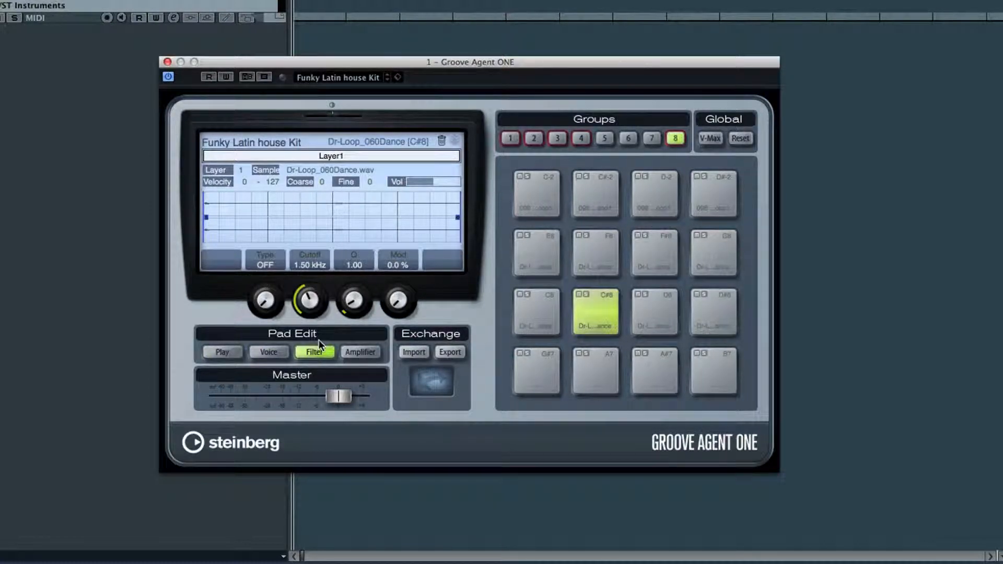
left_click(556, 139)
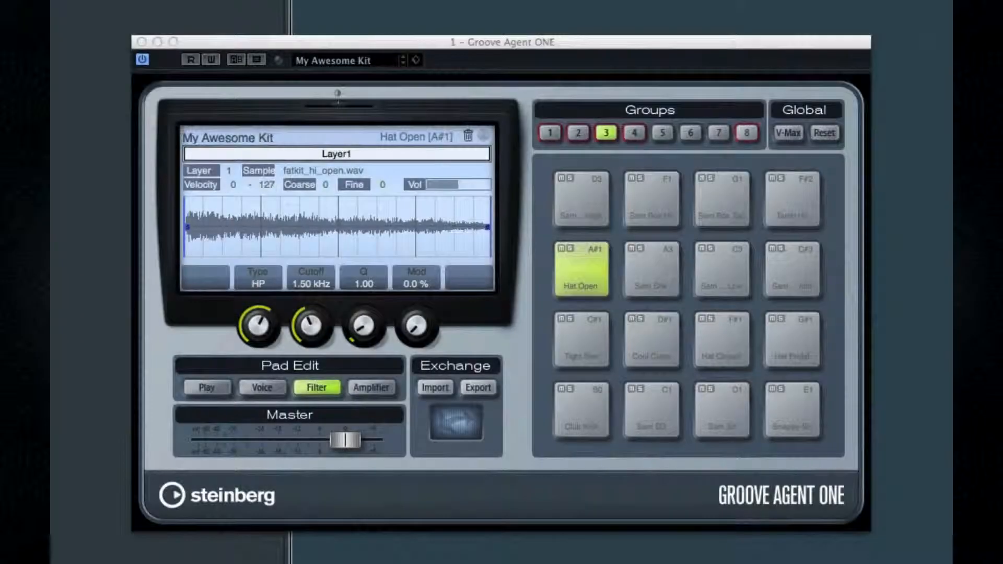
left_click(650, 269)
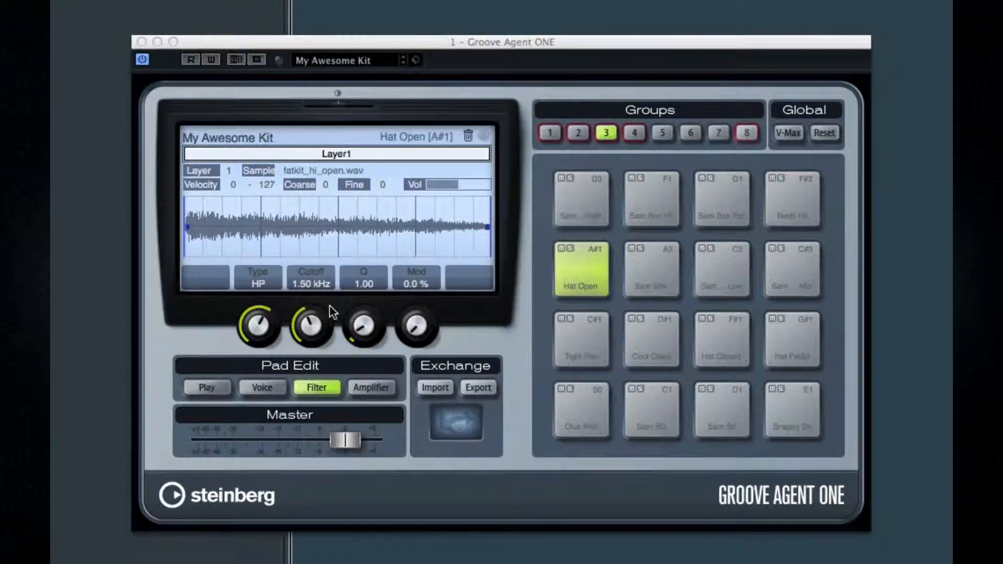
left_click(650, 269)
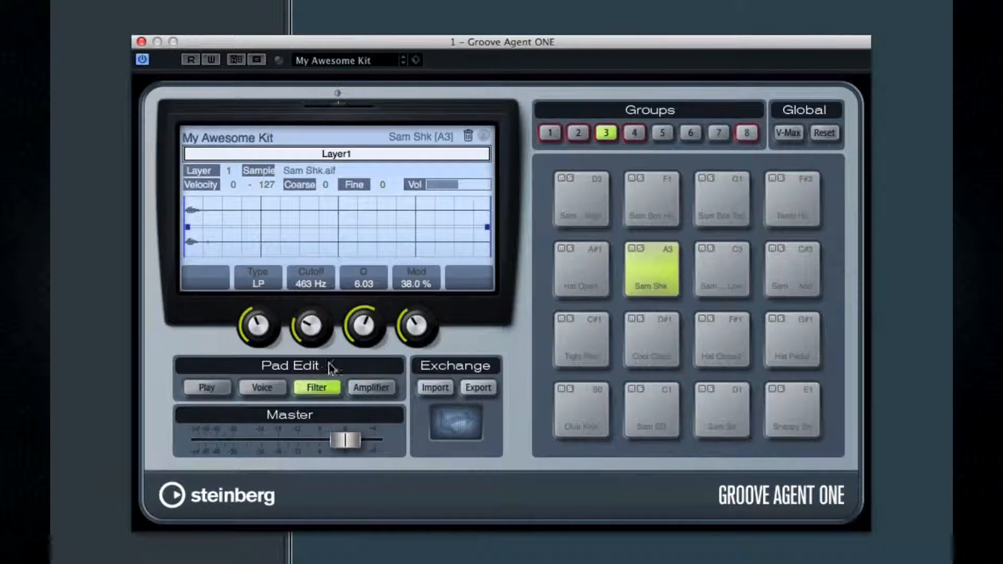
mouse_move(558, 380)
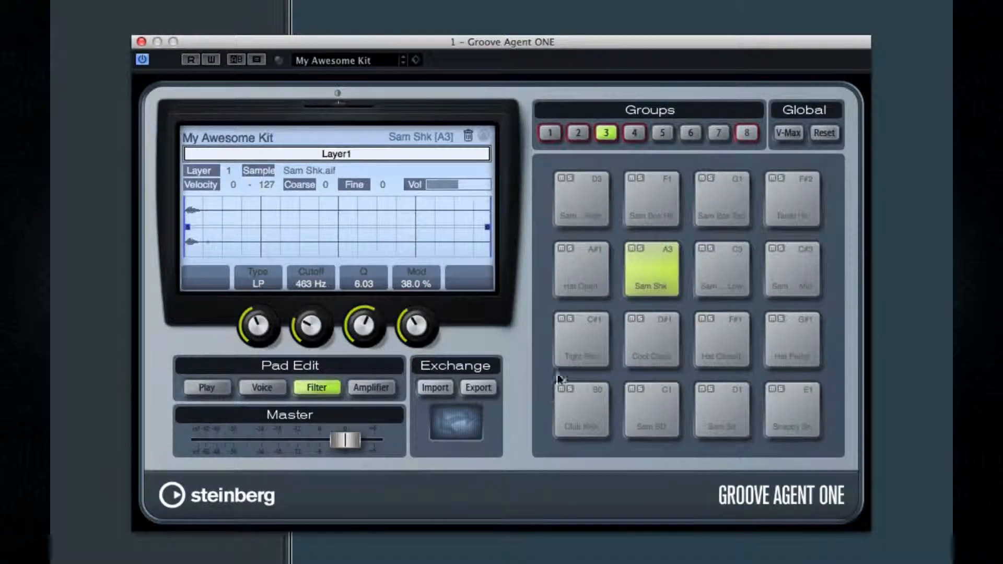
left_click(633, 133)
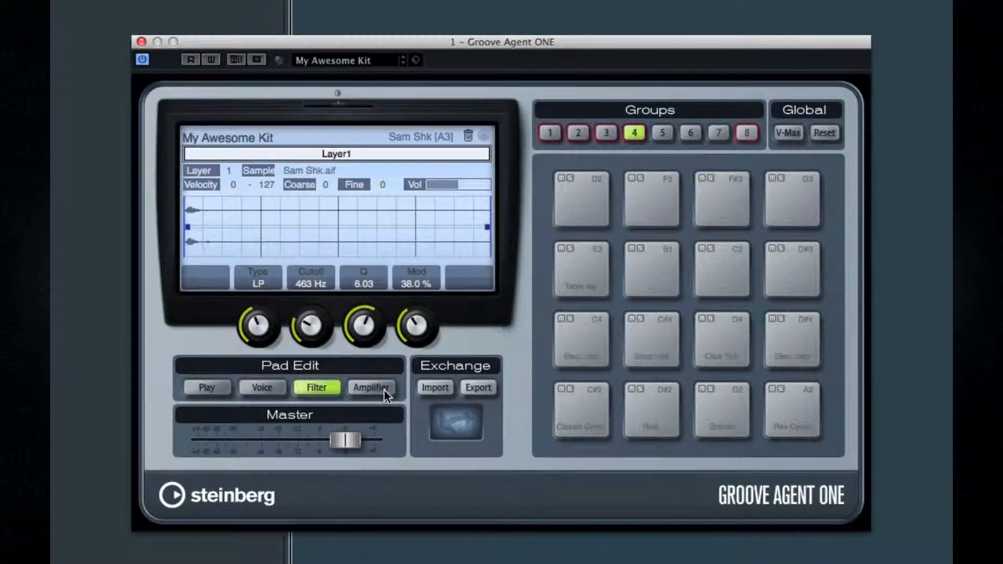
Step: Turn the Classik Cymb pad's amplifier Attack knob from 0% up to 10.1%
left_click(580, 410)
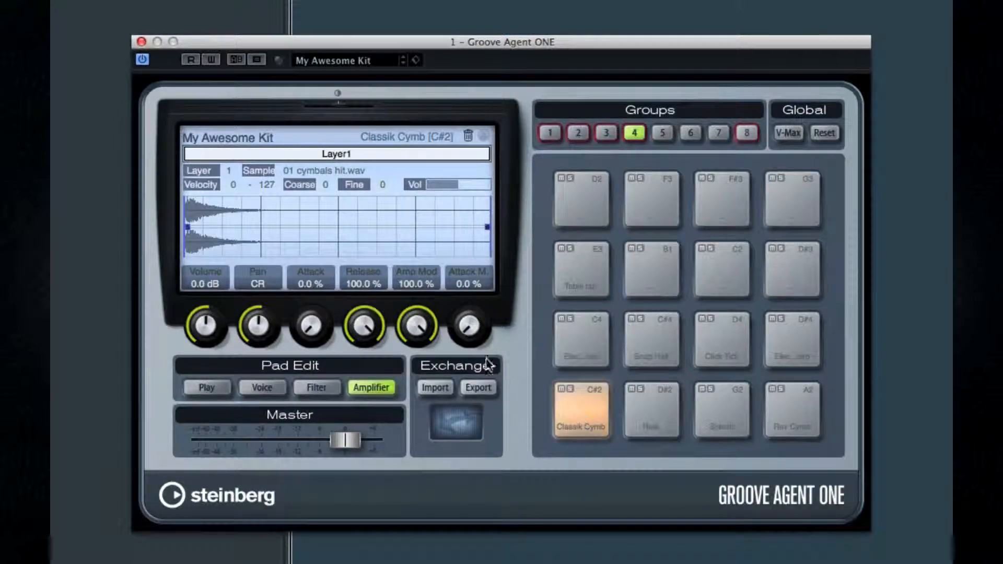
left_click(581, 410)
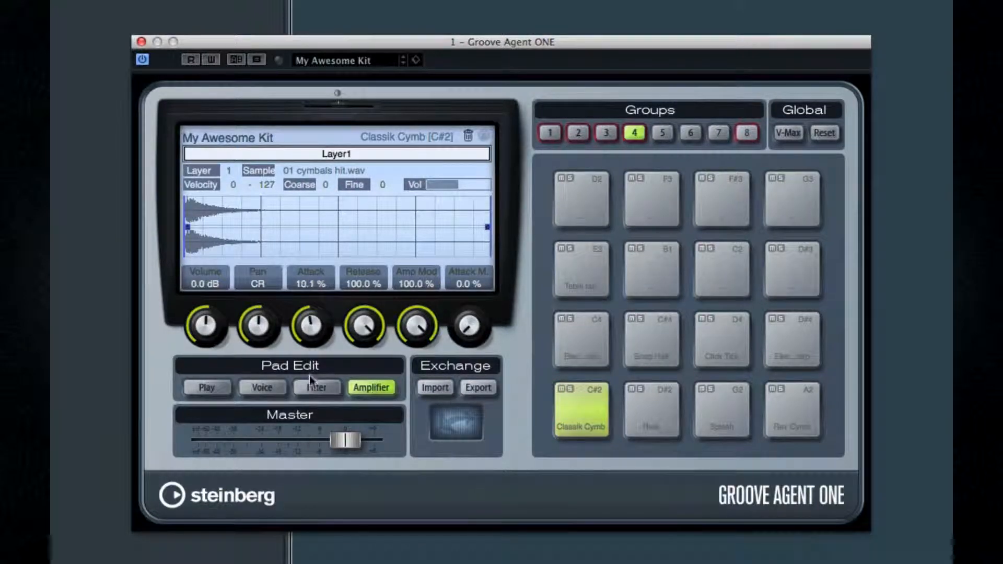
left_click(579, 413)
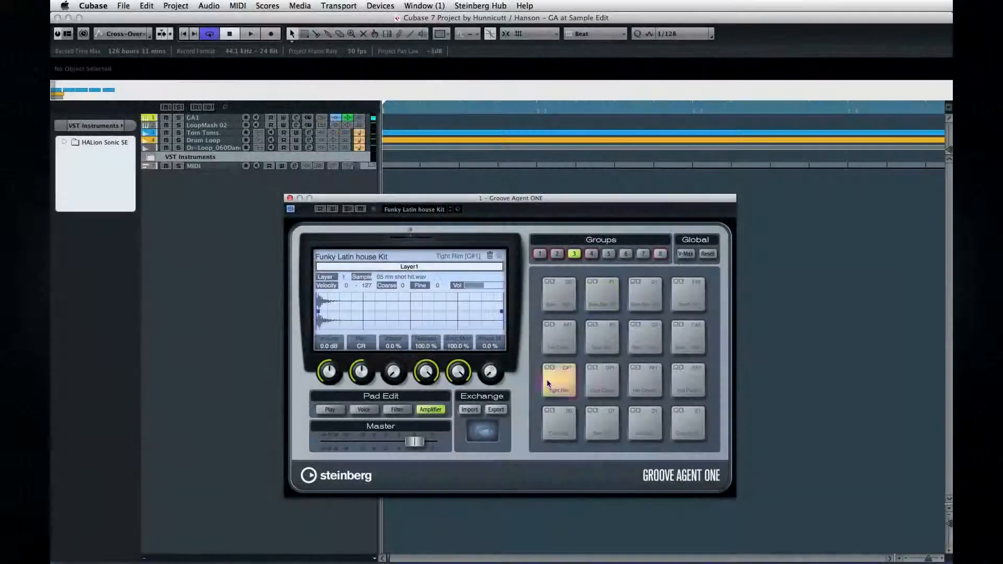
Step: Use Save Preset from the preset options to store the kit as 'My Awesome Kit'
left_click(558, 338)
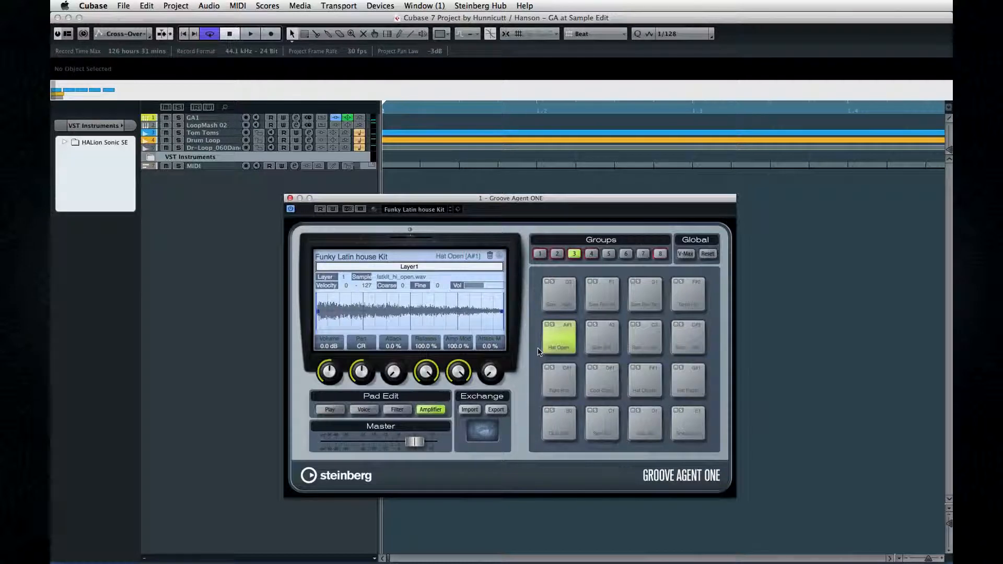
left_click(458, 209)
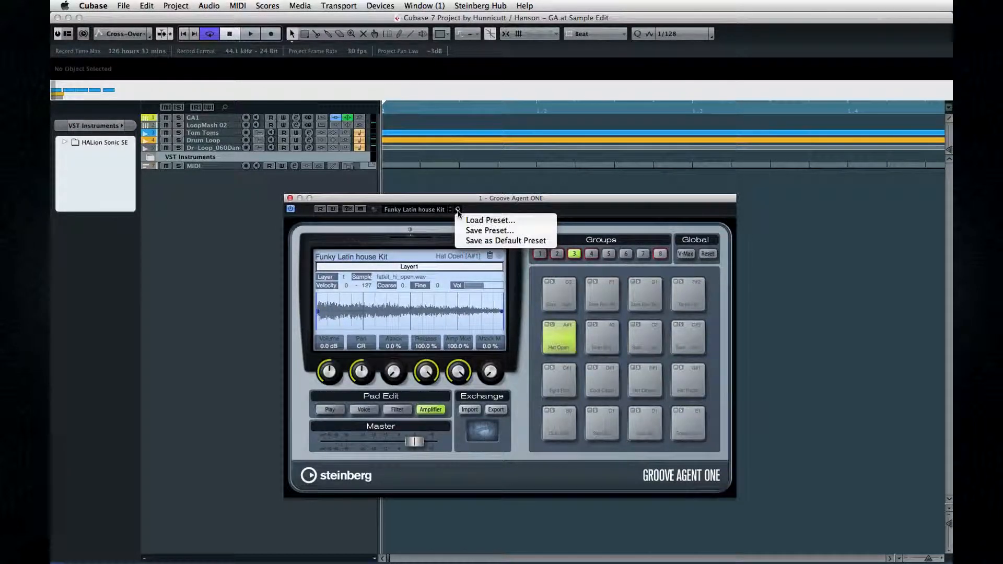
mouse_move(490, 231)
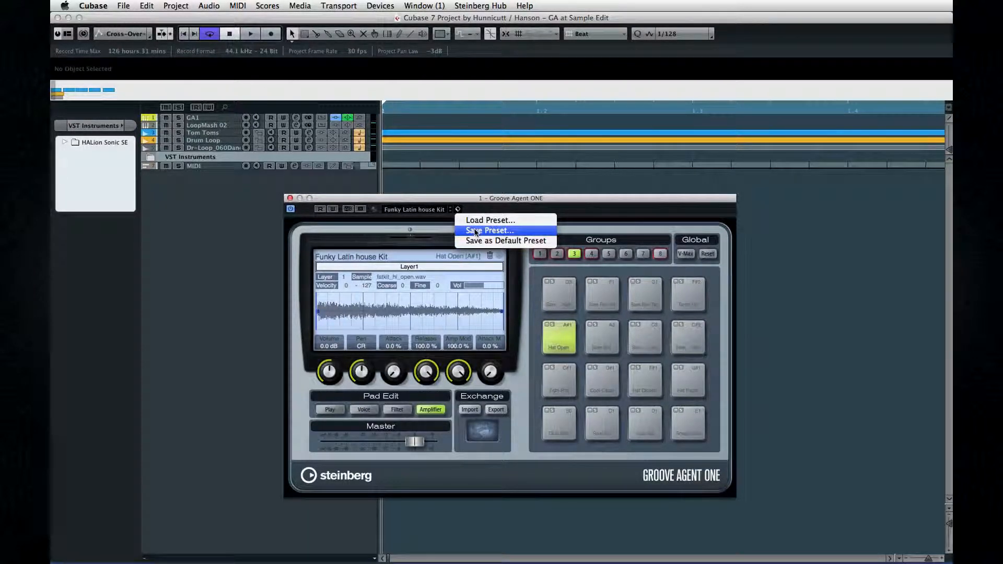
left_click(489, 231)
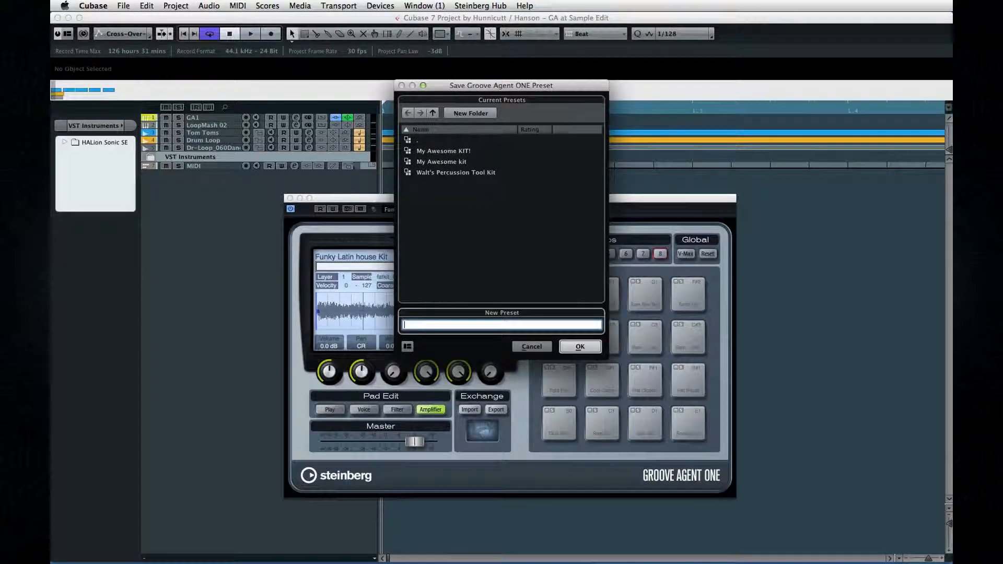
type("My Awesome Kit")
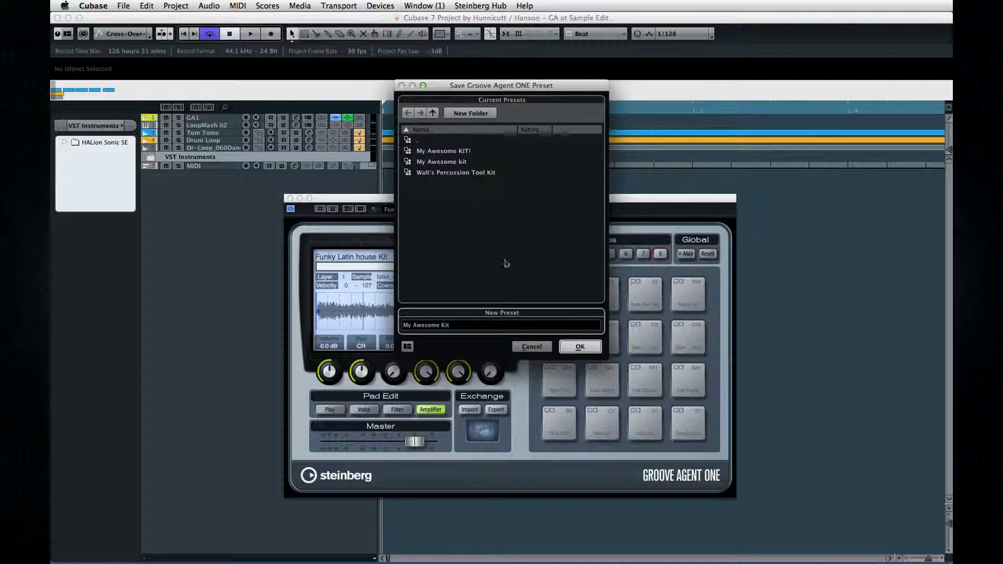
left_click(579, 346)
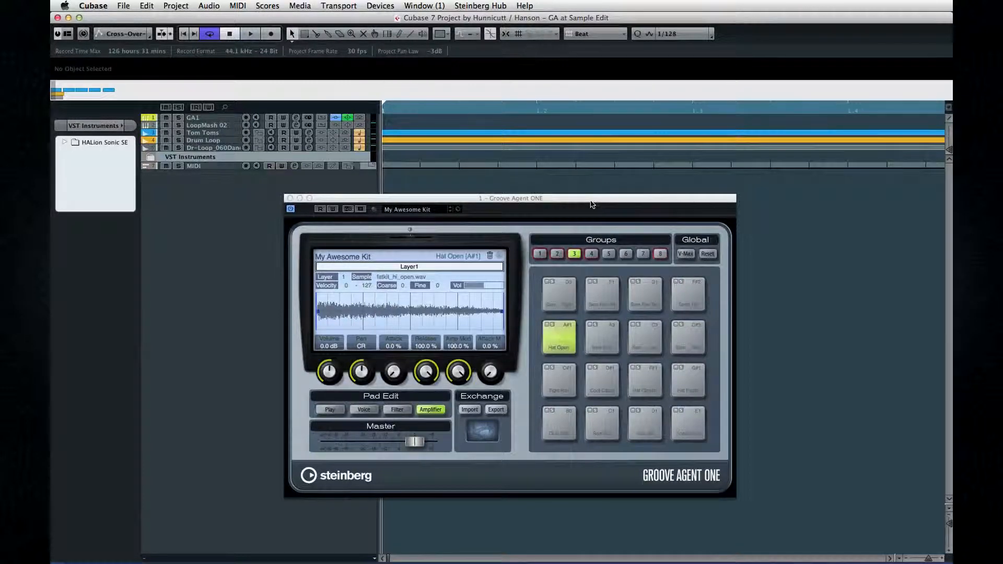